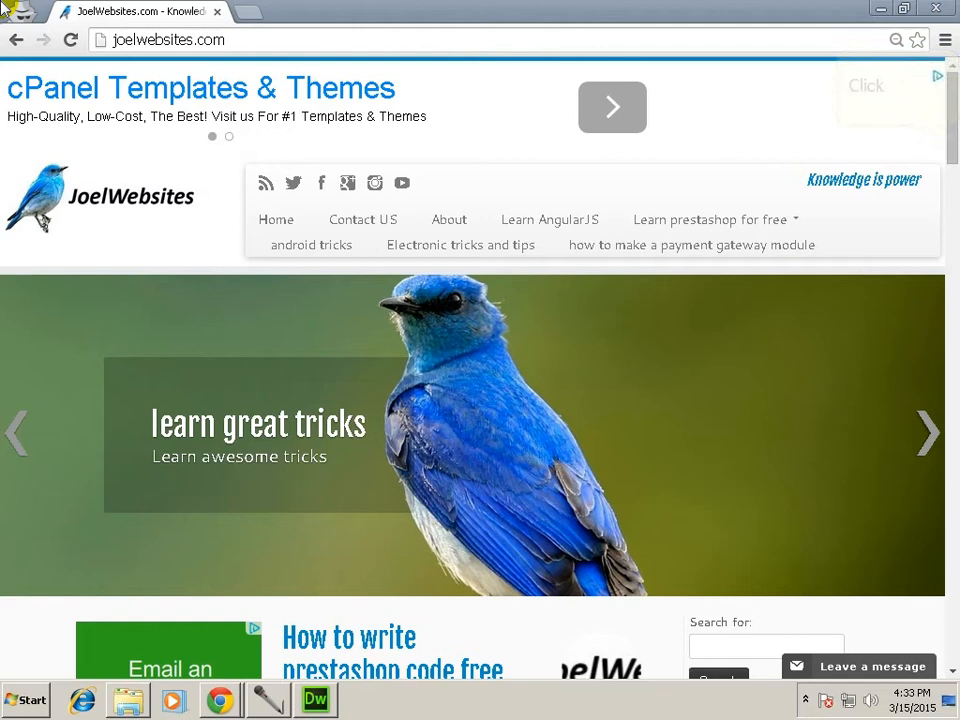
mouse_move(920, 108)
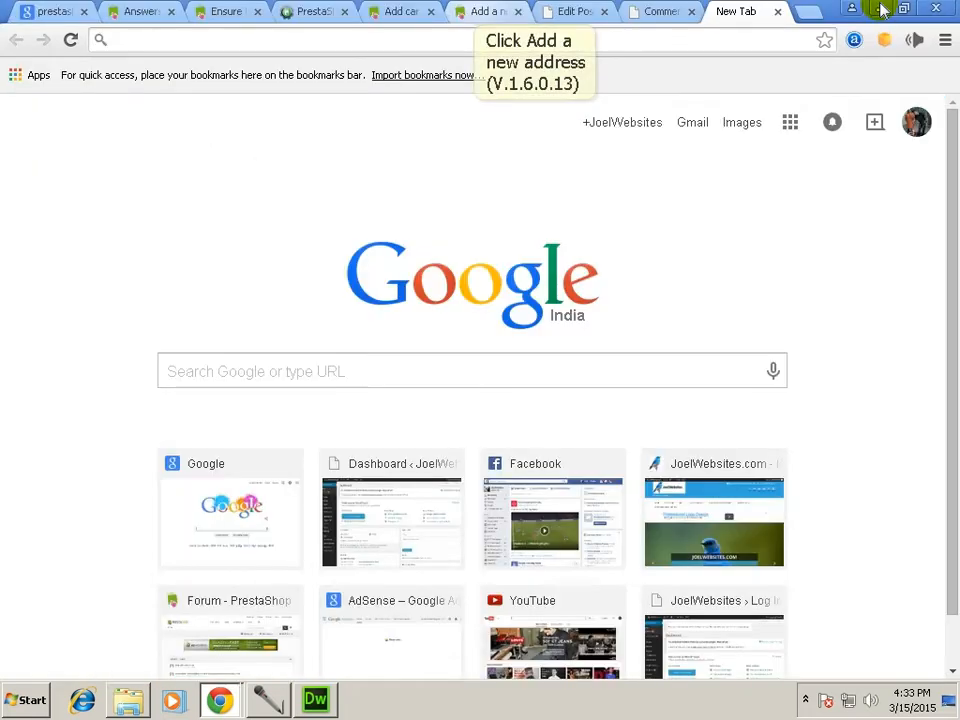
Bring up the PrestaShop forum thread about cart quantity in the order confirmation email
click(490, 12)
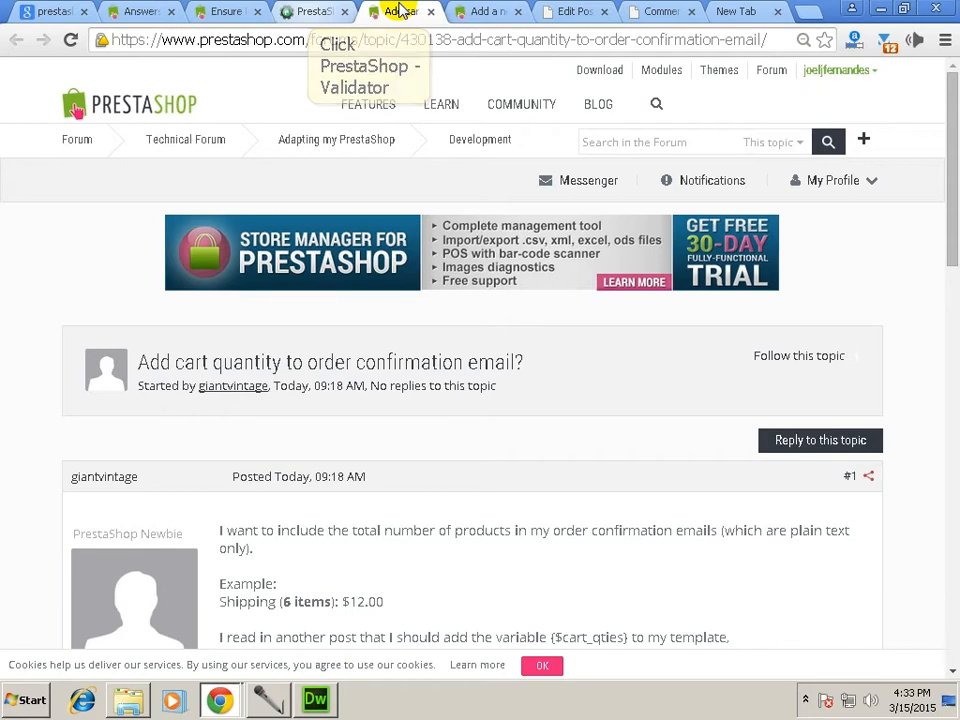
Sign in to PrestaShop Validator with the Addons contributor email and password
click(316, 12)
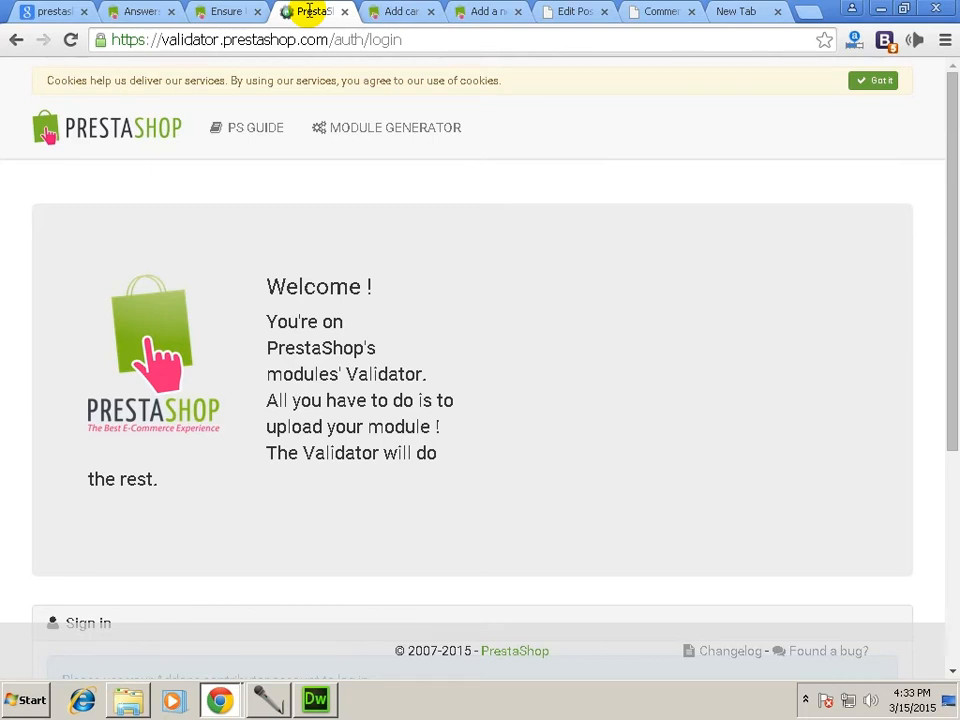
scroll(down, 3)
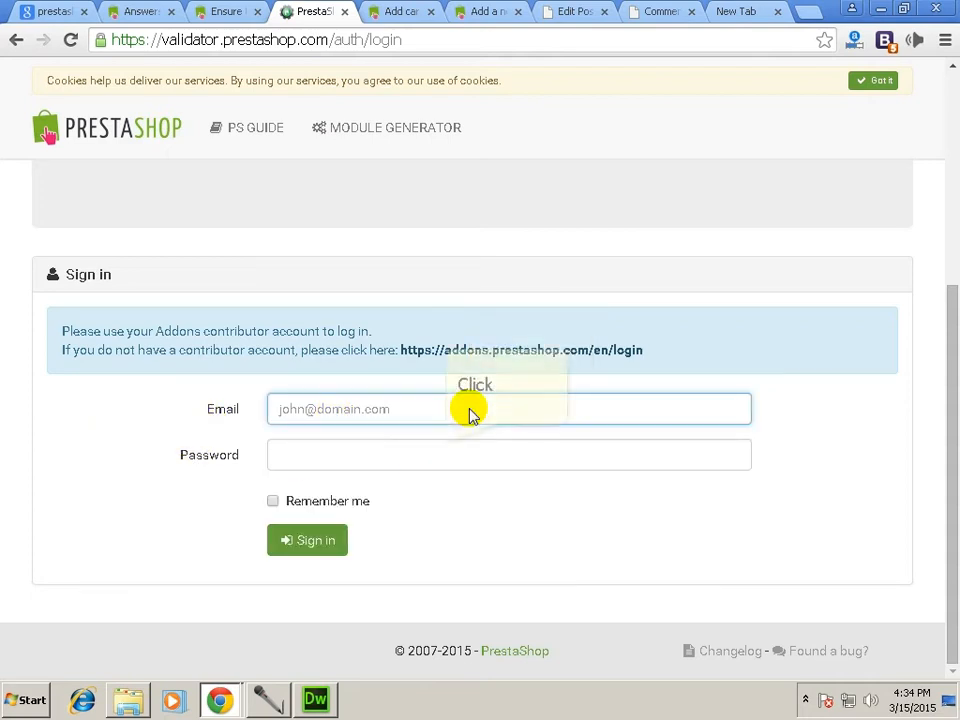
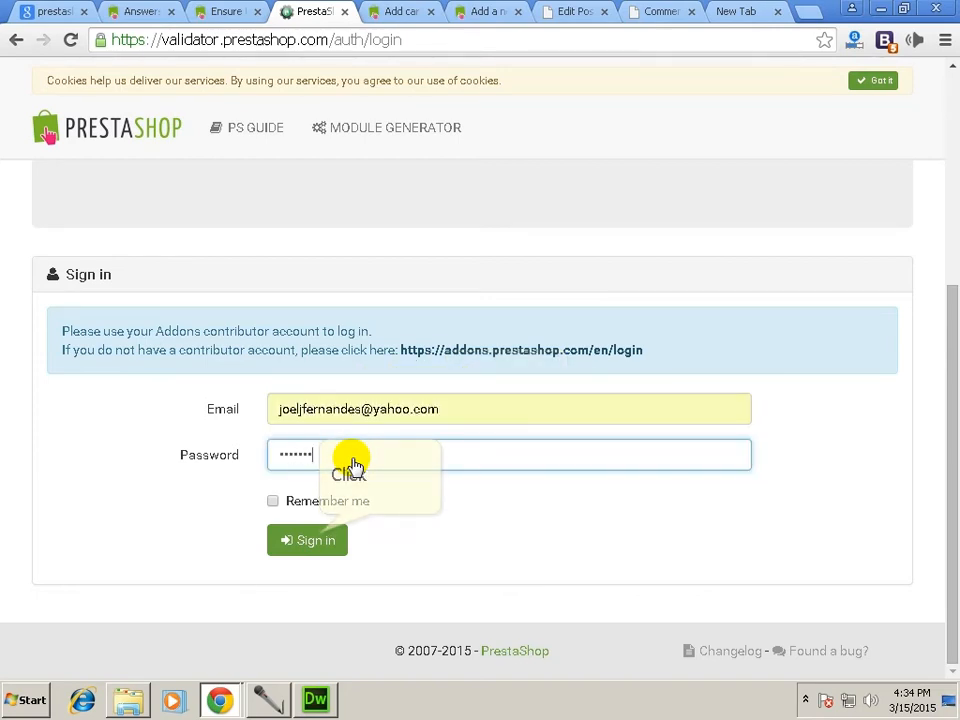
click(308, 540)
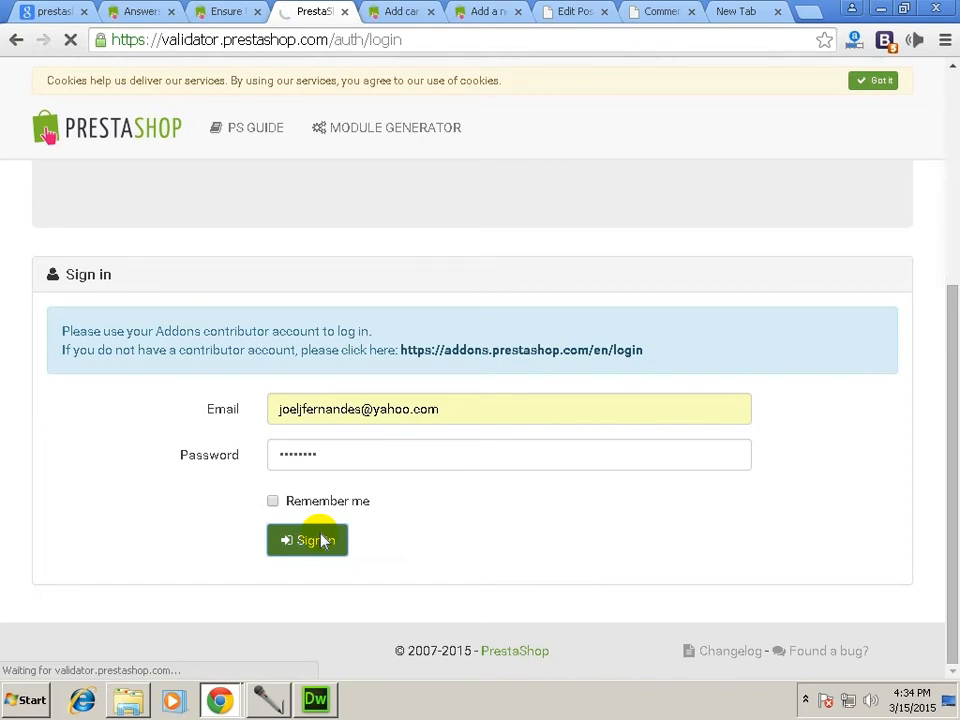
Start the Module Generator and enter 'joelmodule' as the module name
click(308, 540)
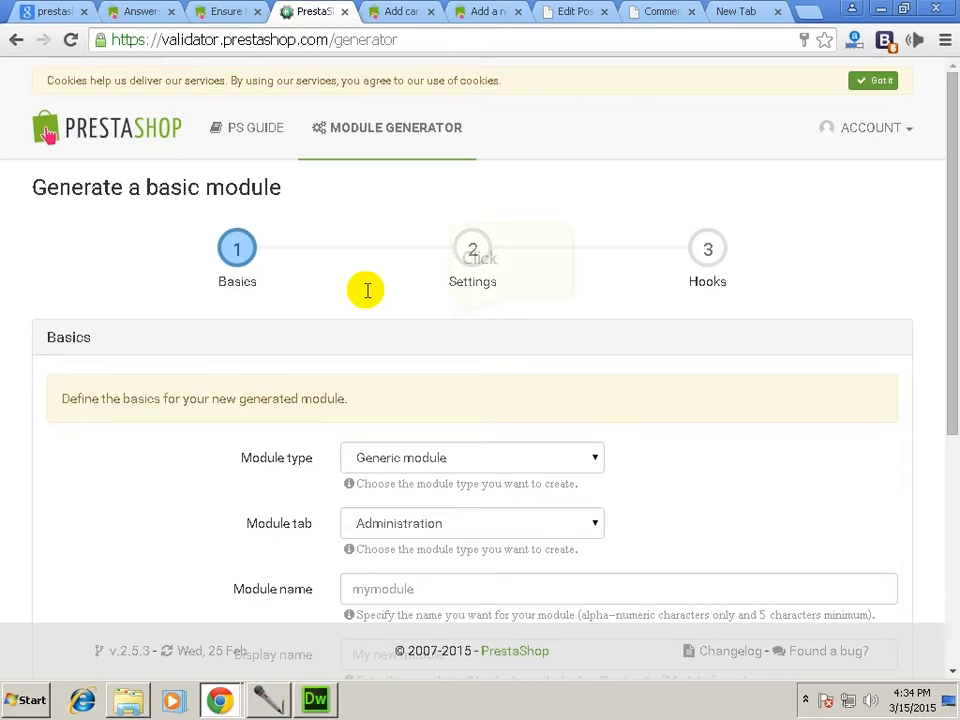
scroll(down, 3)
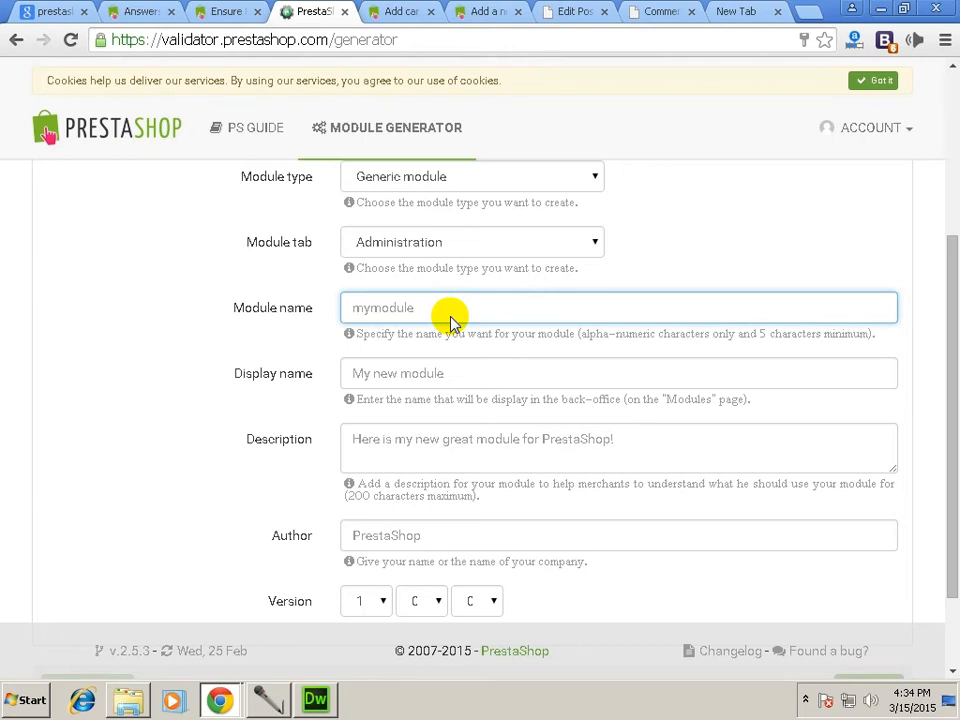
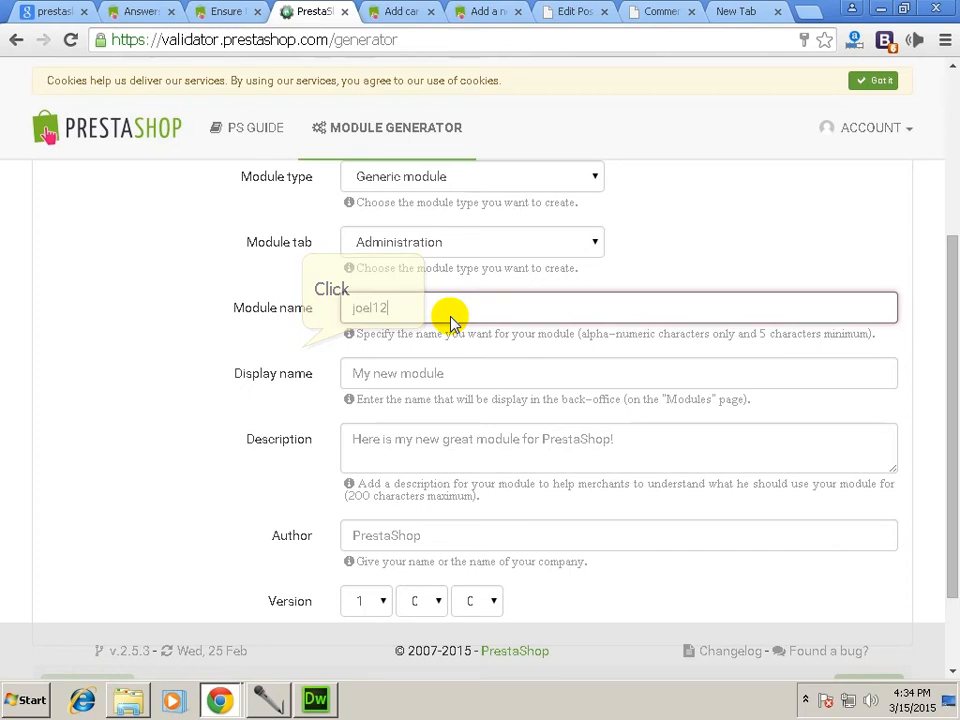
click(618, 374)
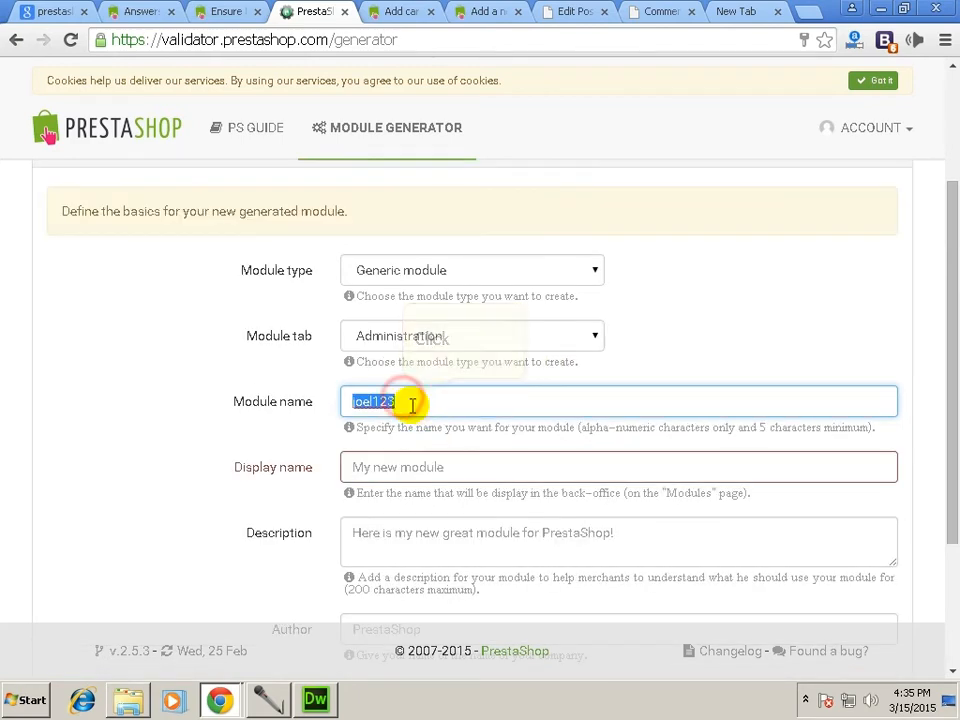
text(joelmodul)
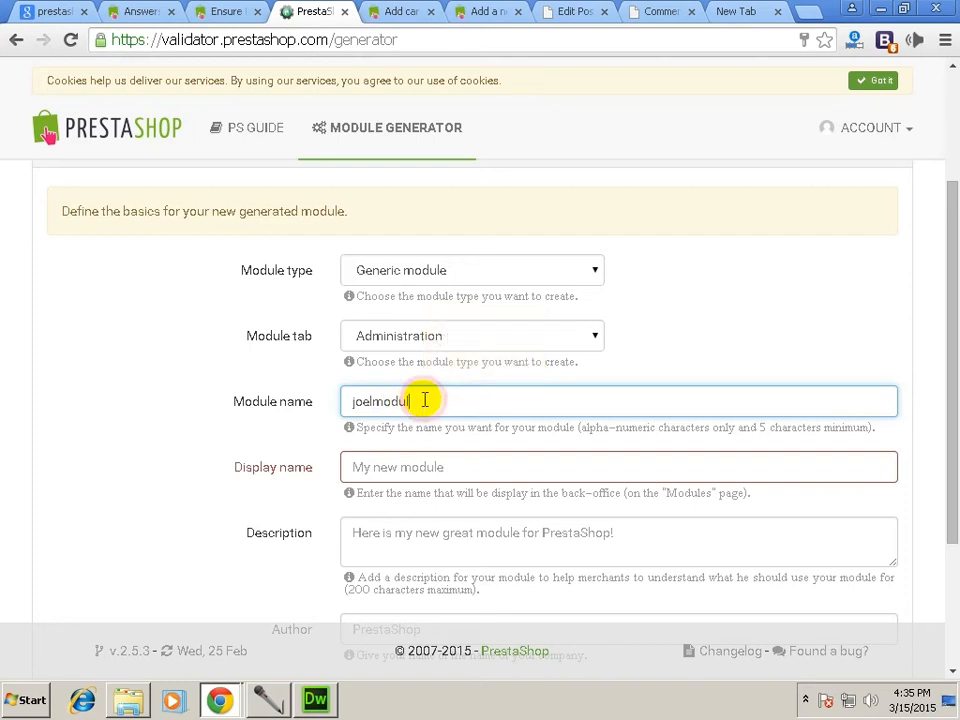
Enter the display name, description and Joelwebsites as the module author
click(408, 466)
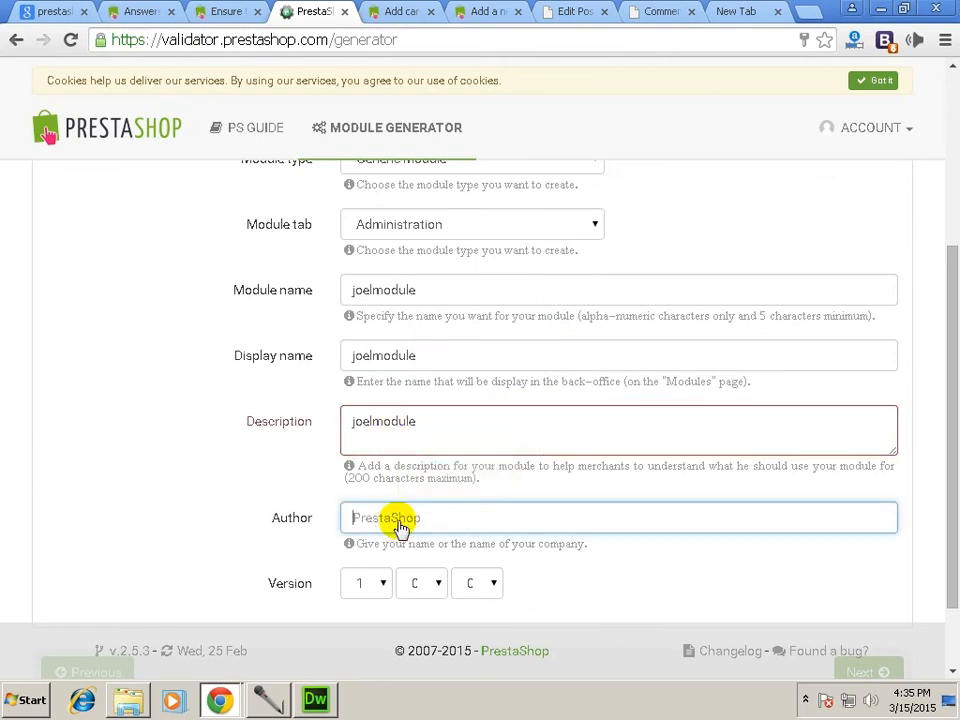
text(Jo)
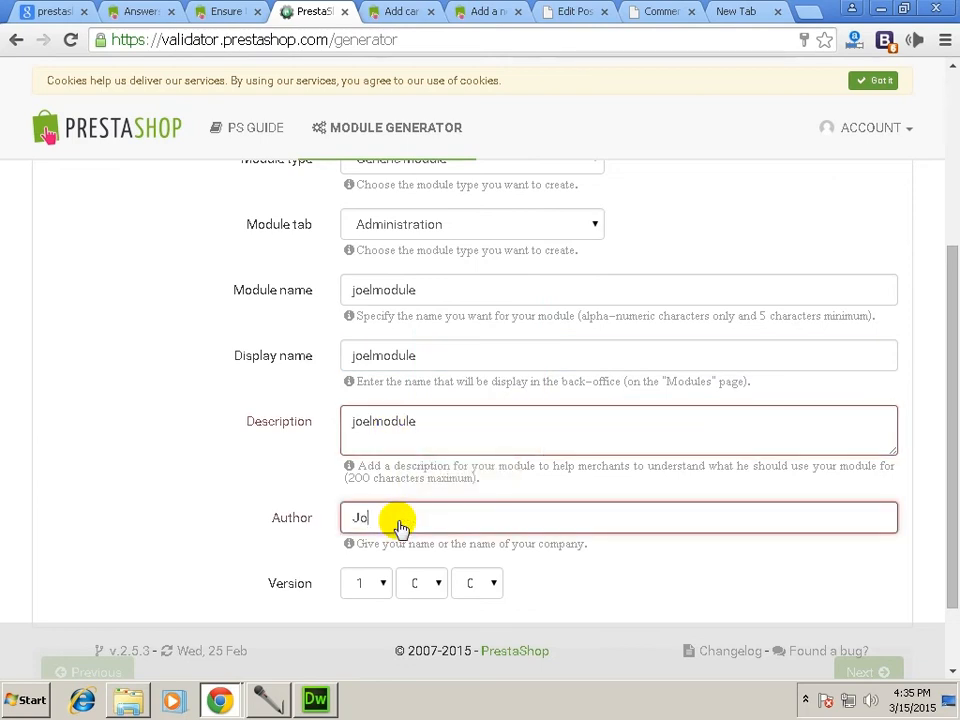
text(elwe)
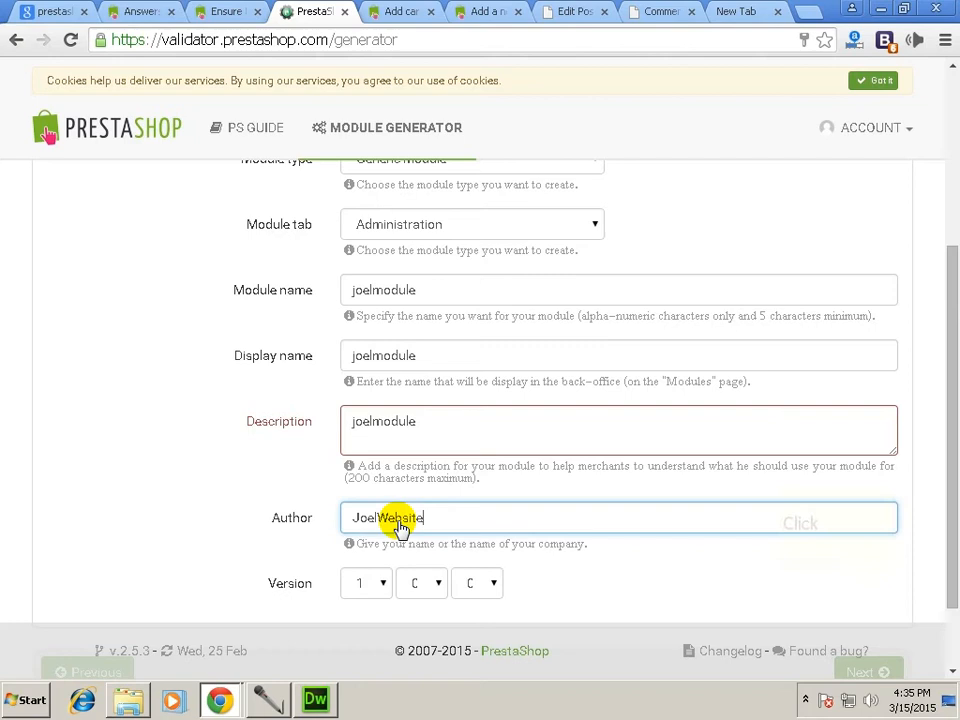
text(s)
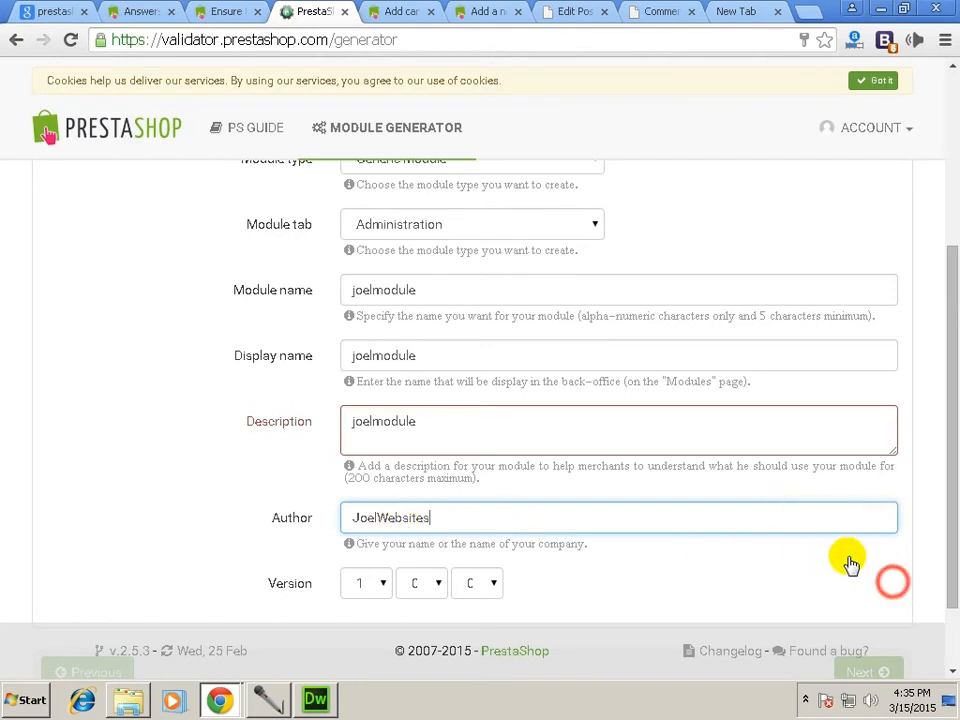
scroll(down, 3)
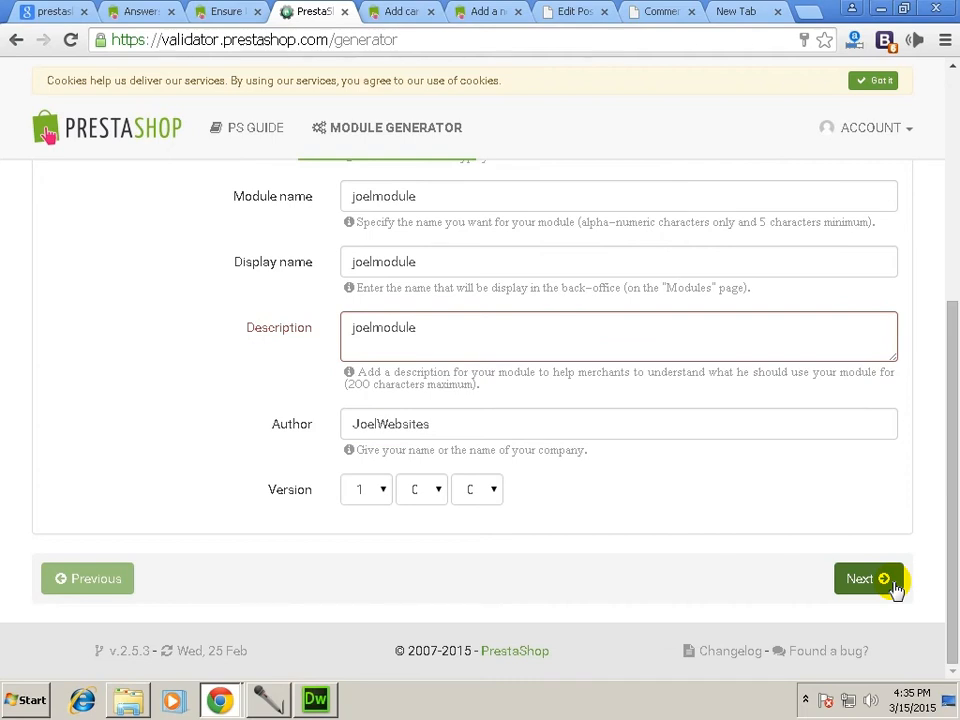
Rewrite the description as 'joel will demonstrate how to generate a module' and continue
click(868, 576)
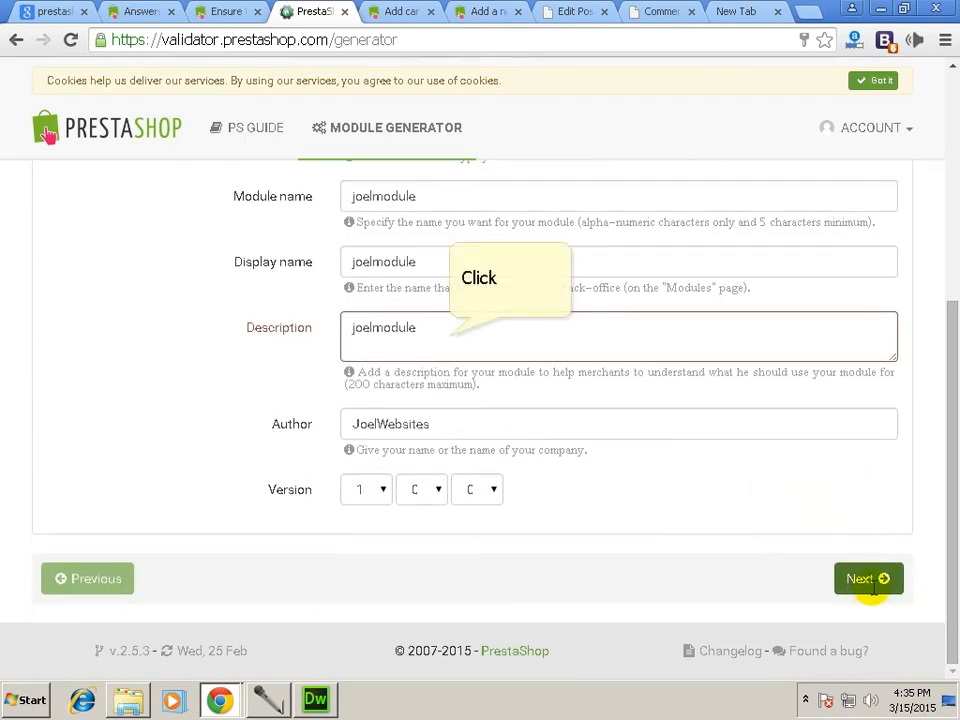
click(444, 336)
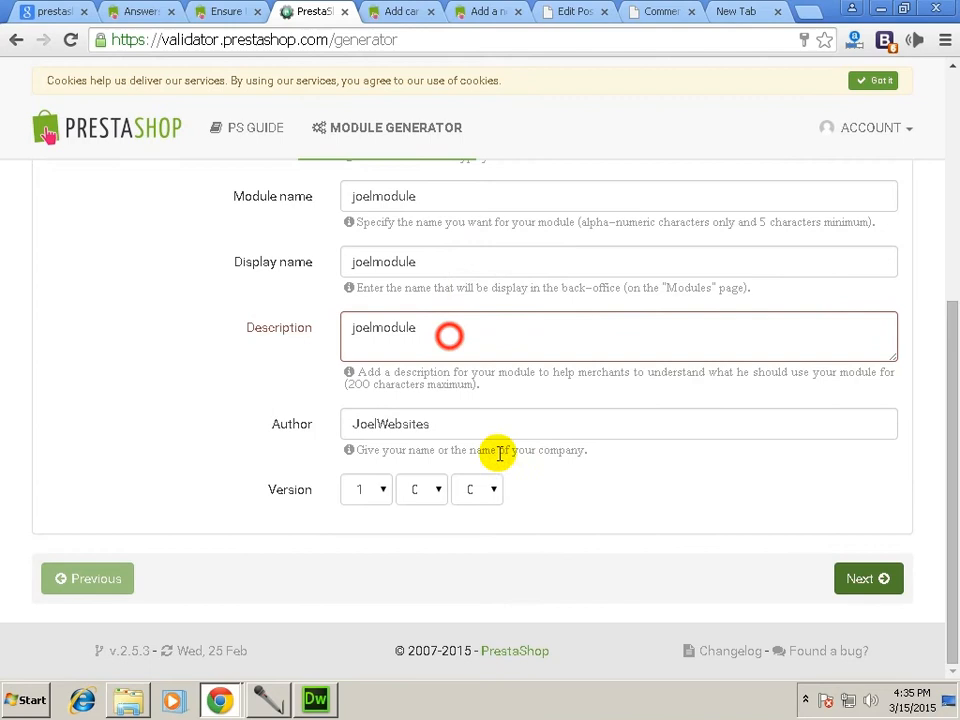
click(448, 336)
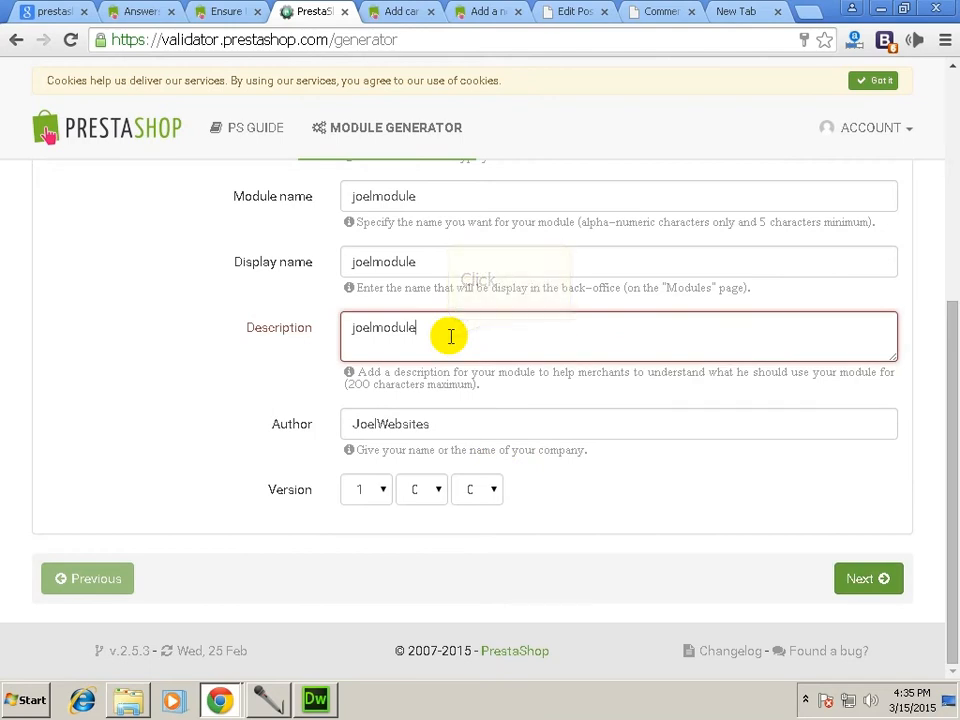
key(BackSpace)
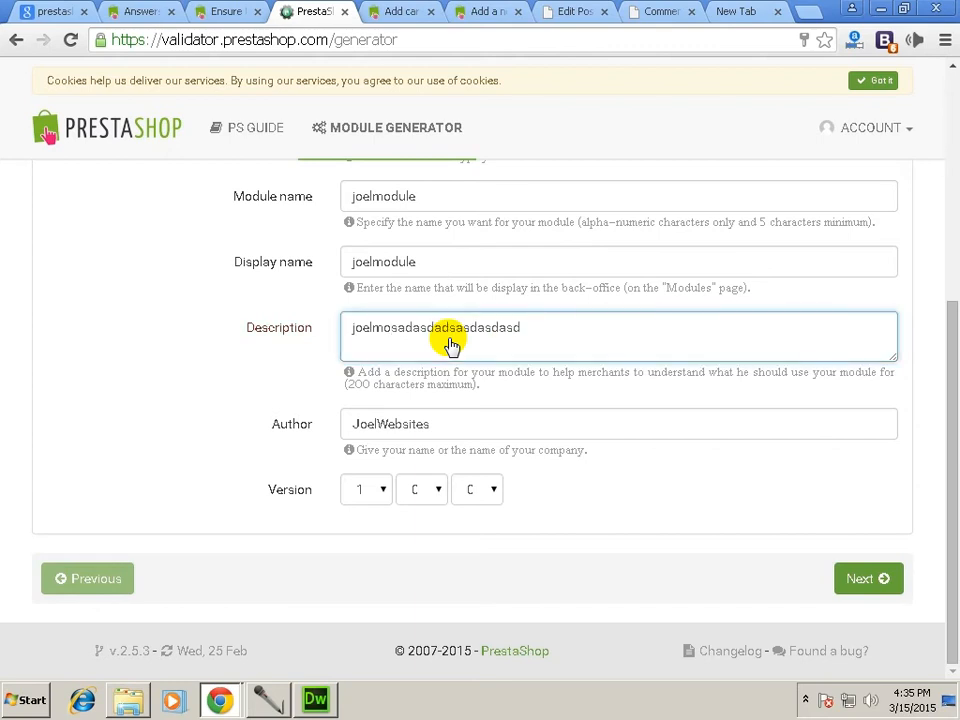
text(joel will demo)
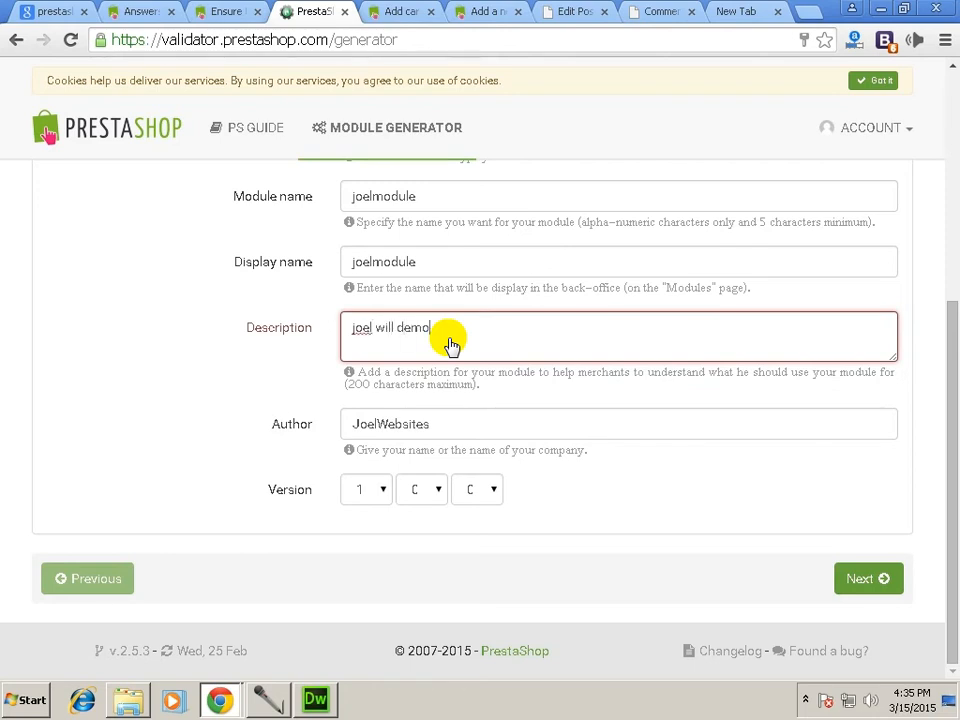
text(strate)
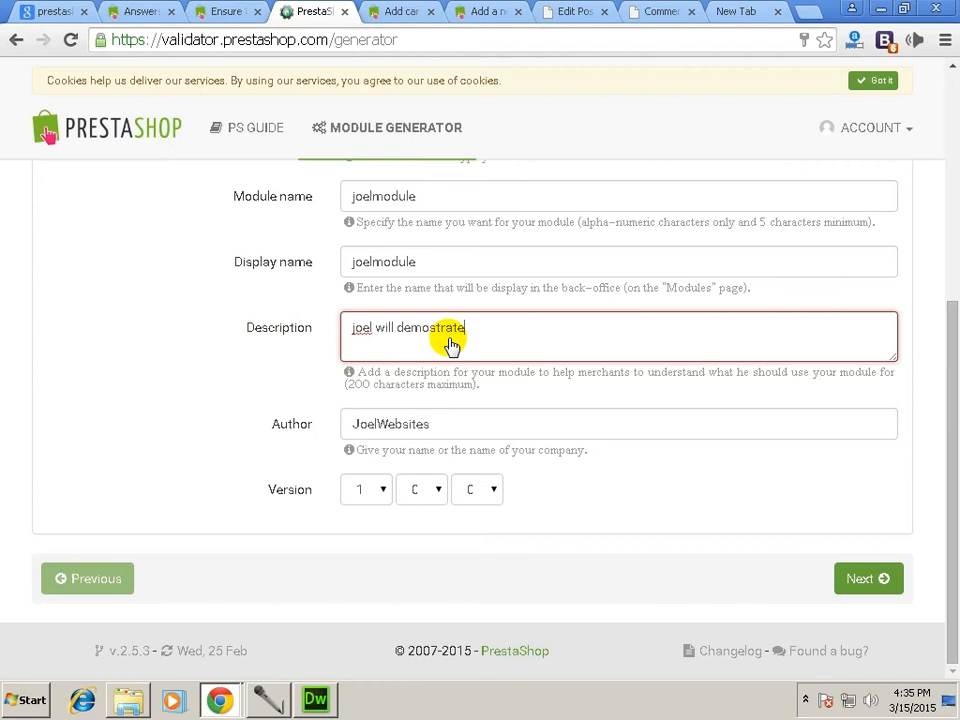
text(how to)
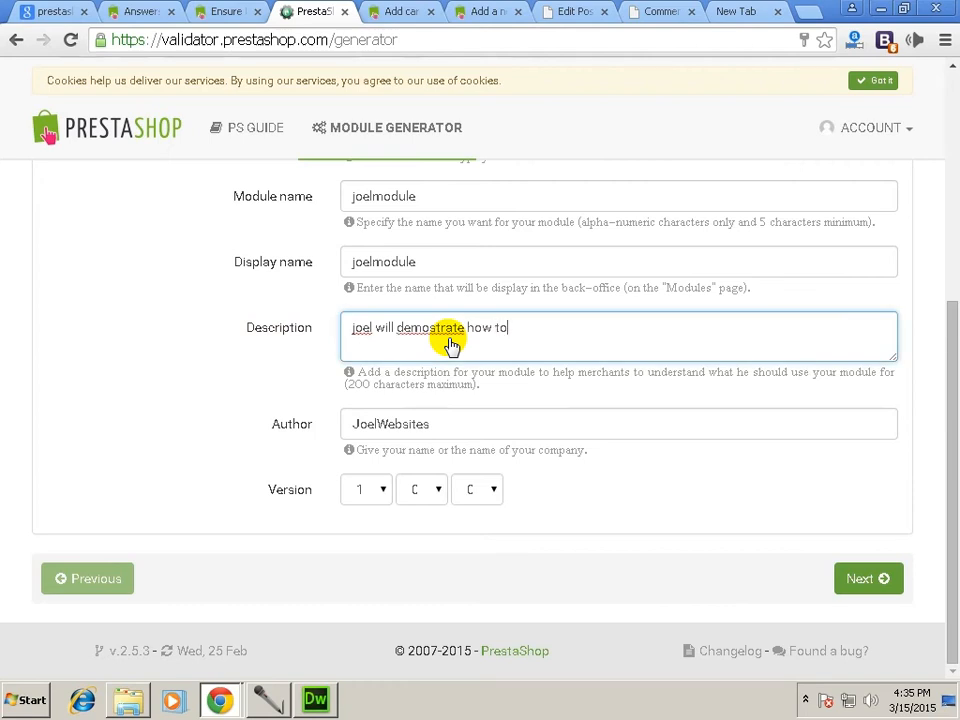
text(gen)
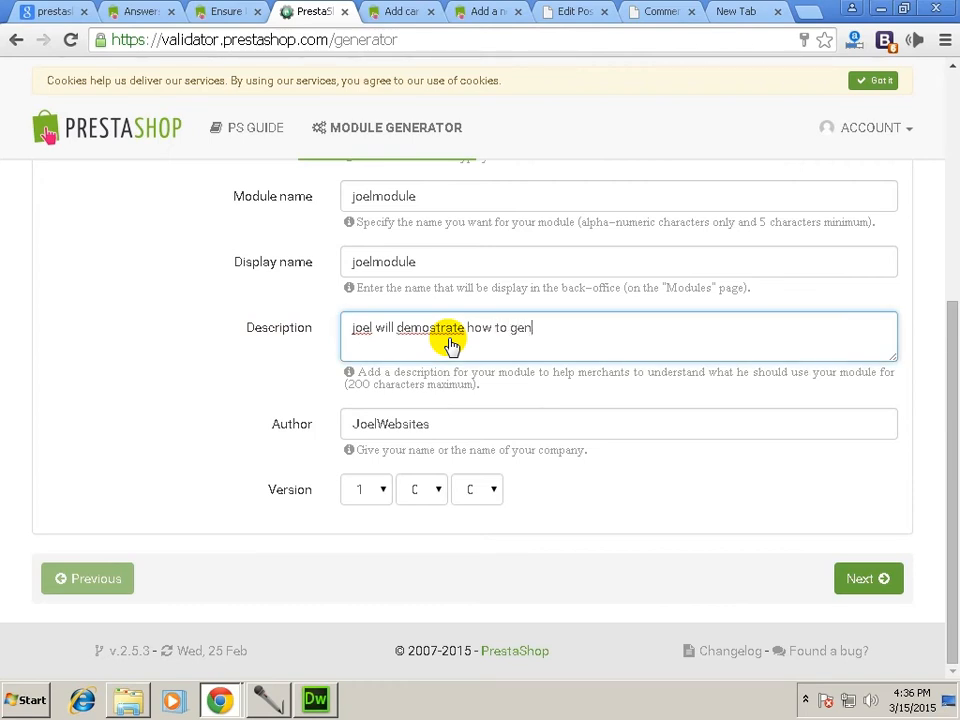
text(erate a m)
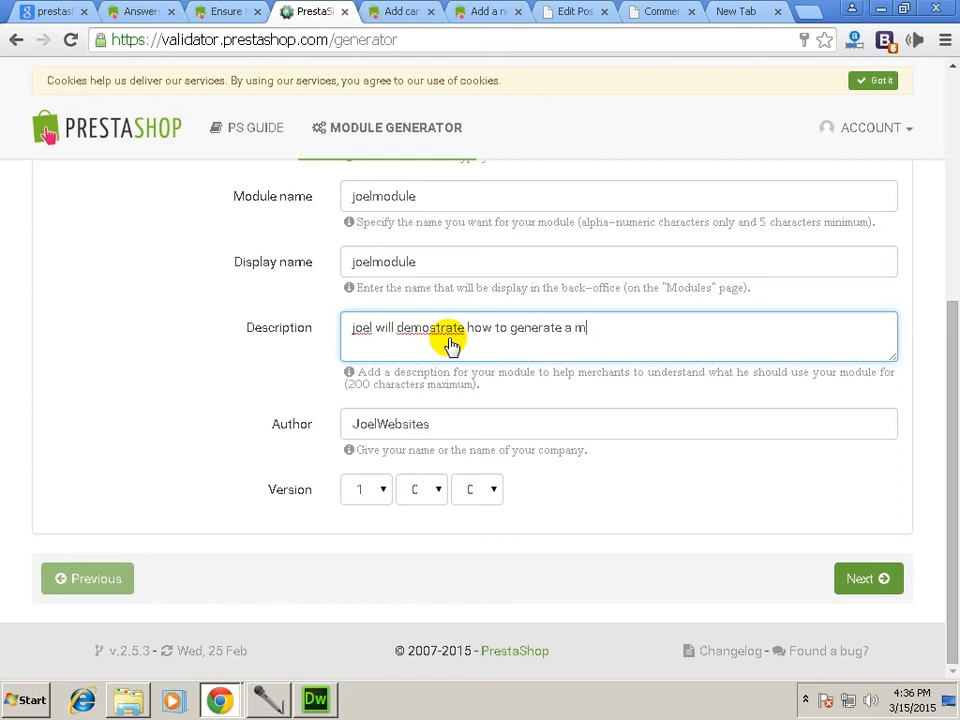
text(odul)
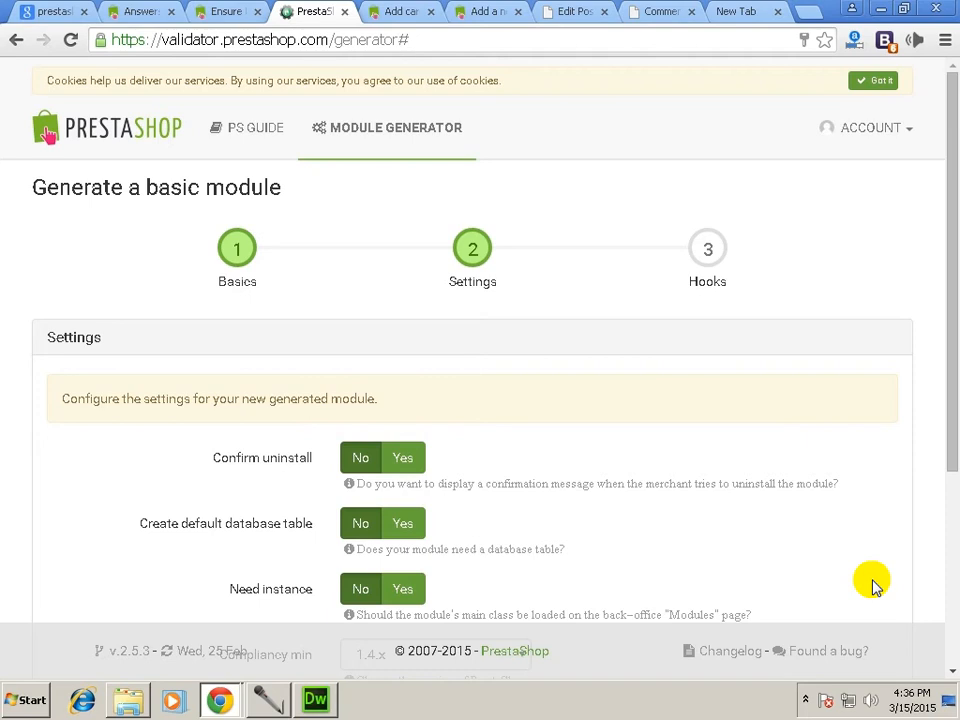
Set minimum and maximum compliancy to 1.6.x and advance to the hooks step
scroll(down, 3)
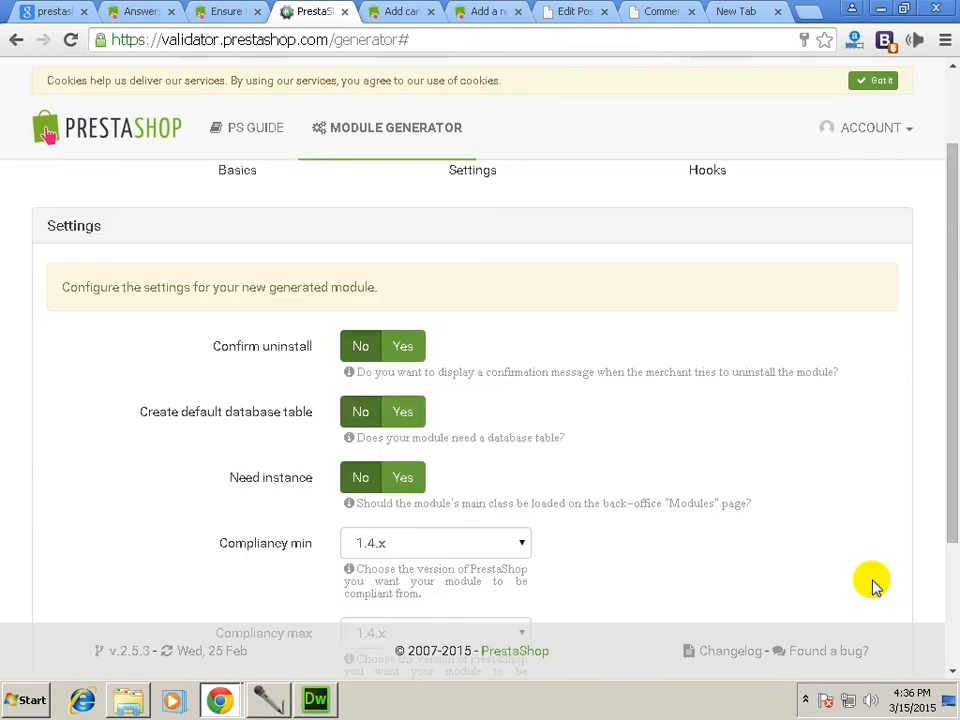
scroll(down, 3)
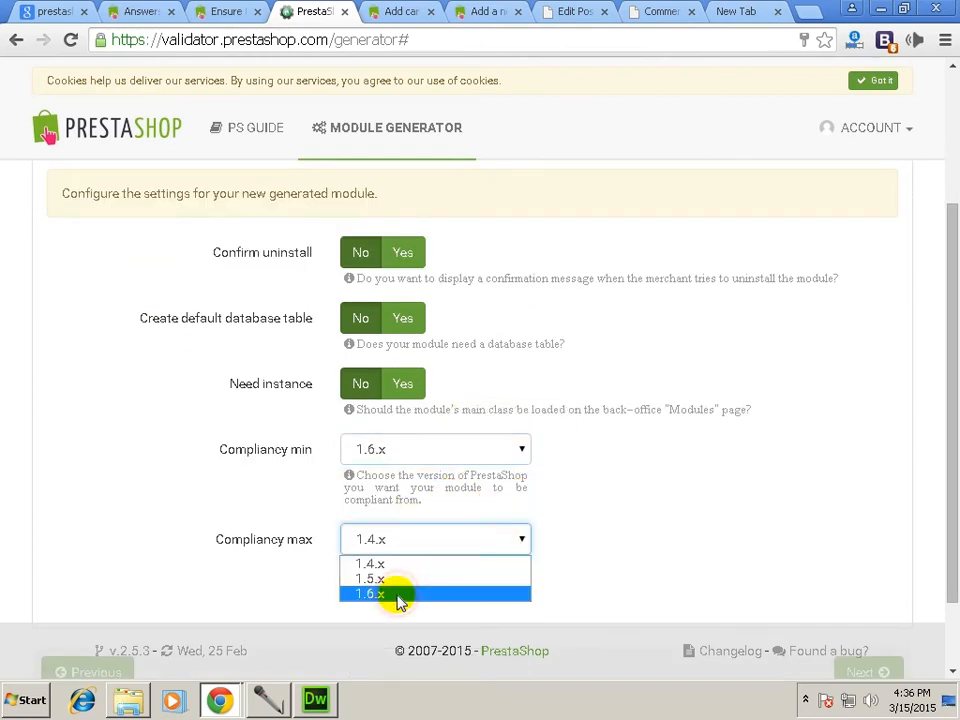
click(376, 592)
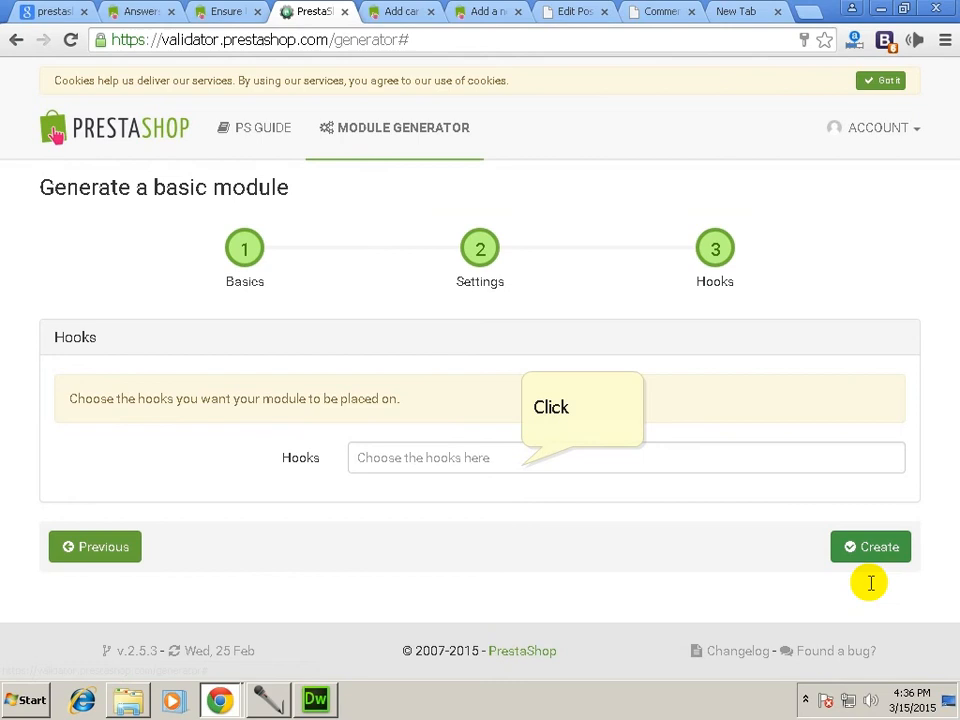
Attach the module to the Navigation hook and create it, downloading the archive
click(460, 458)
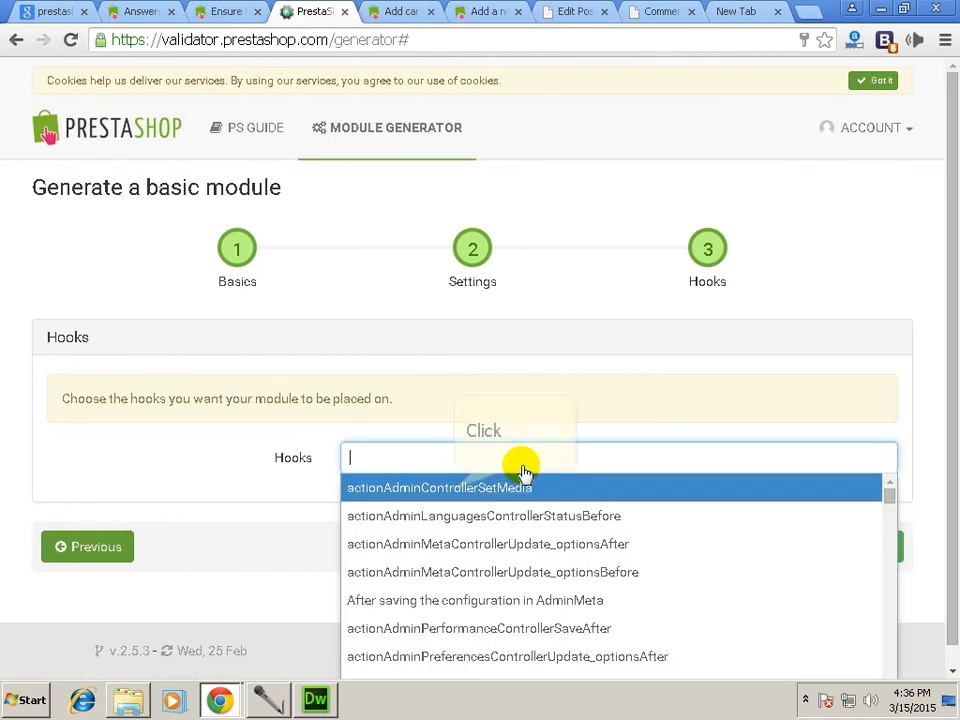
text(na)
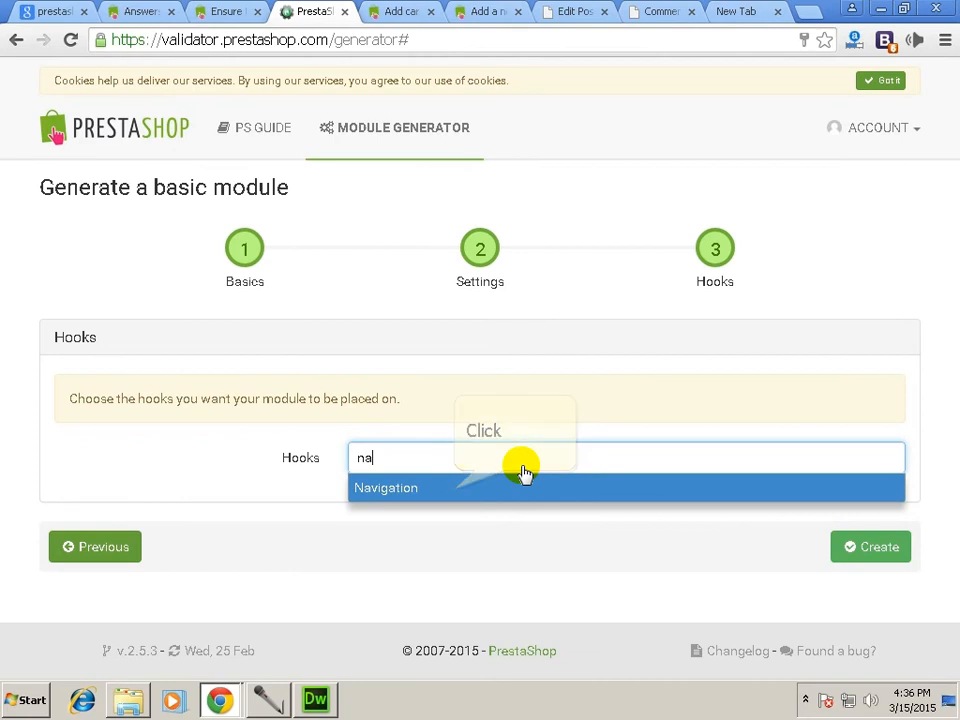
click(386, 488)
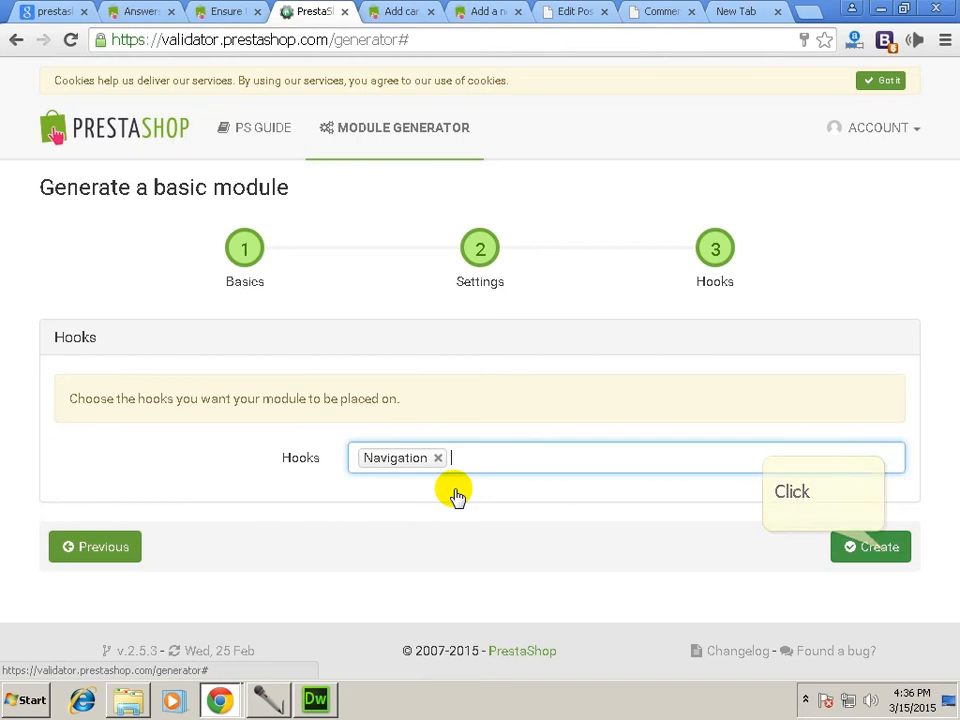
click(870, 546)
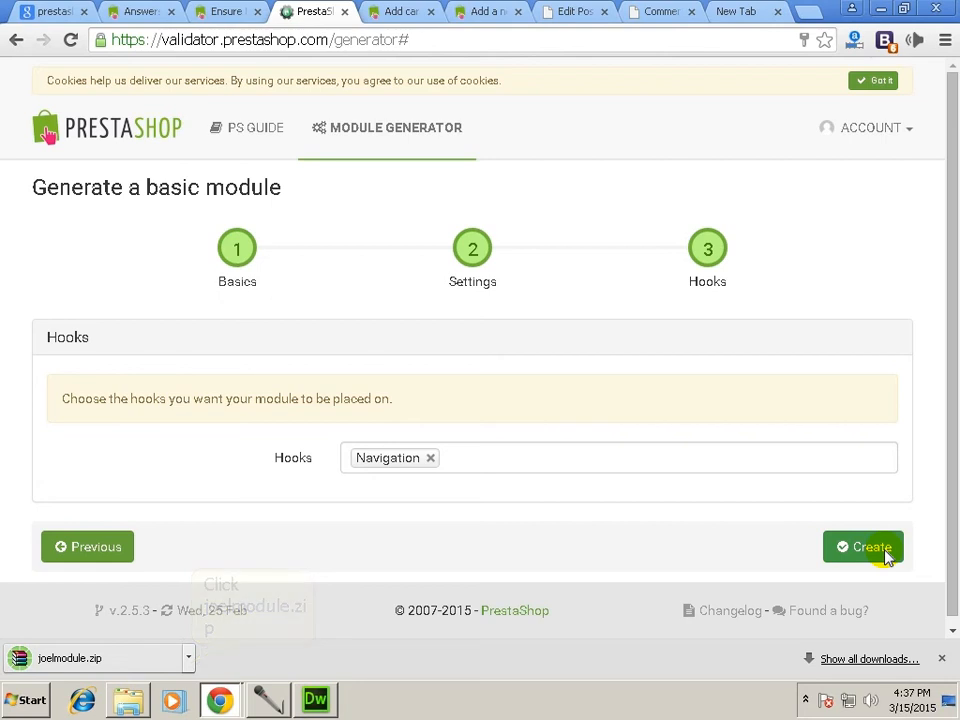
Show the downloaded joelmodule zip in its Downloads folder
click(186, 676)
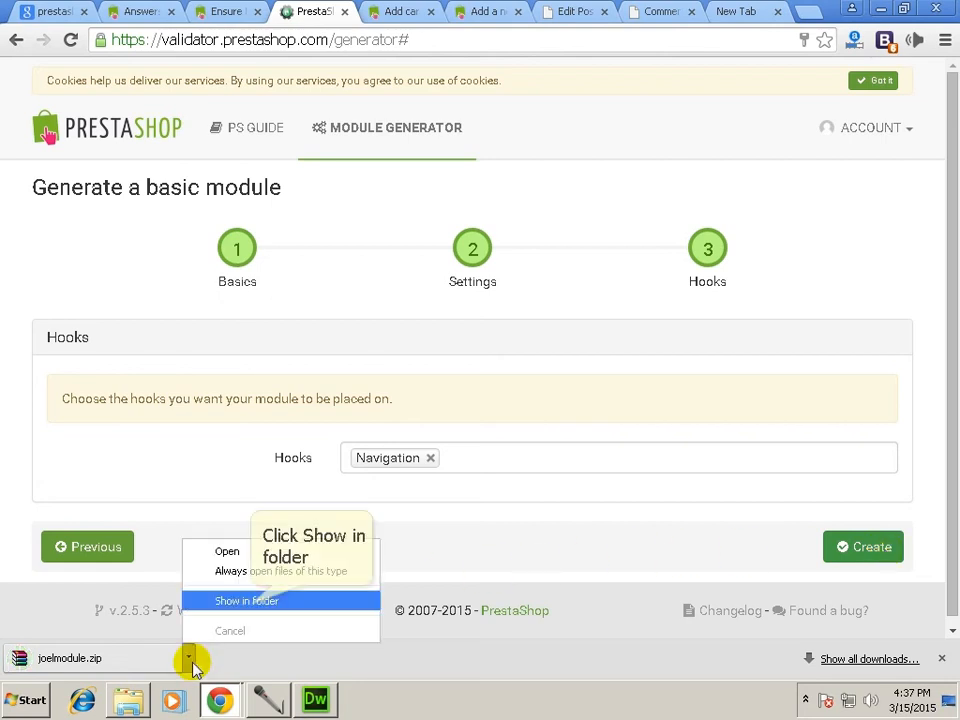
click(246, 600)
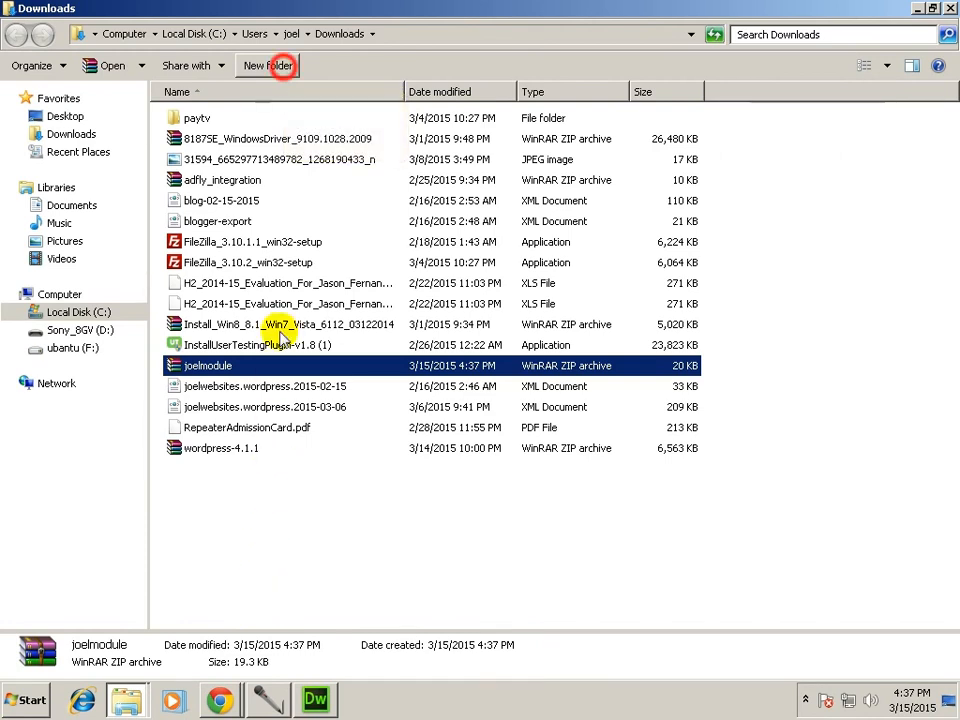
Extract the joelmodule zip here and enter the resulting joelmodule folder
click(264, 66)
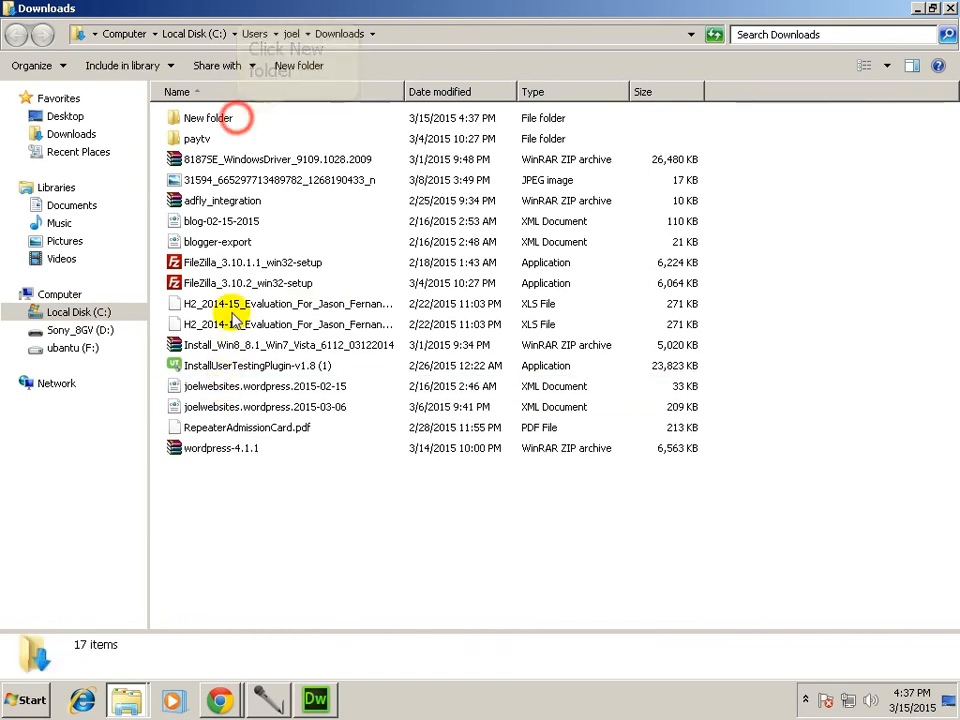
right_click(204, 118)
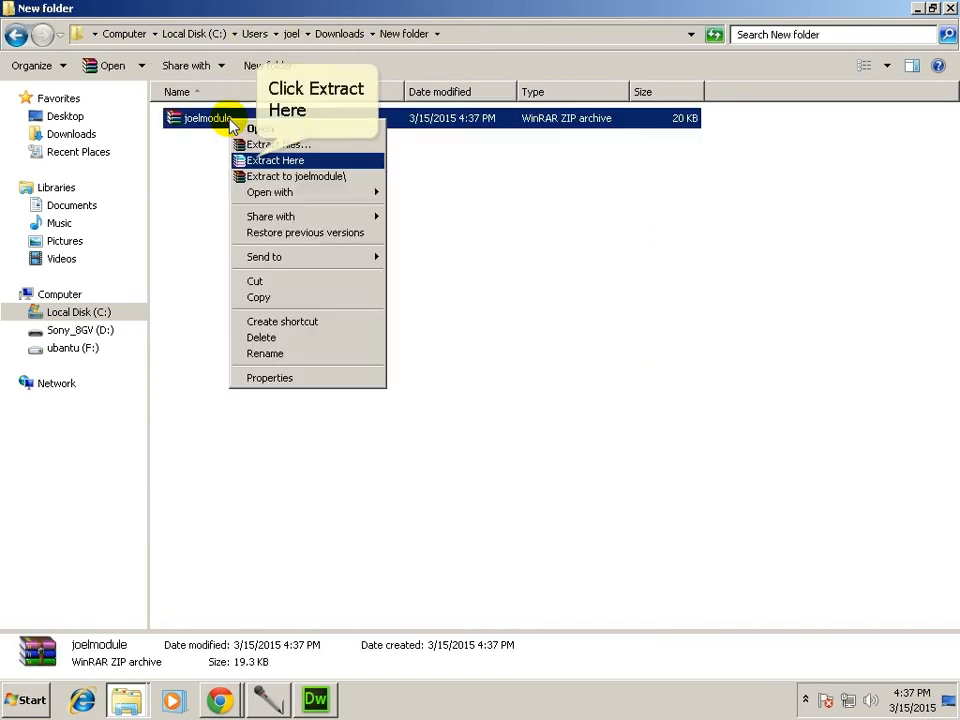
click(274, 160)
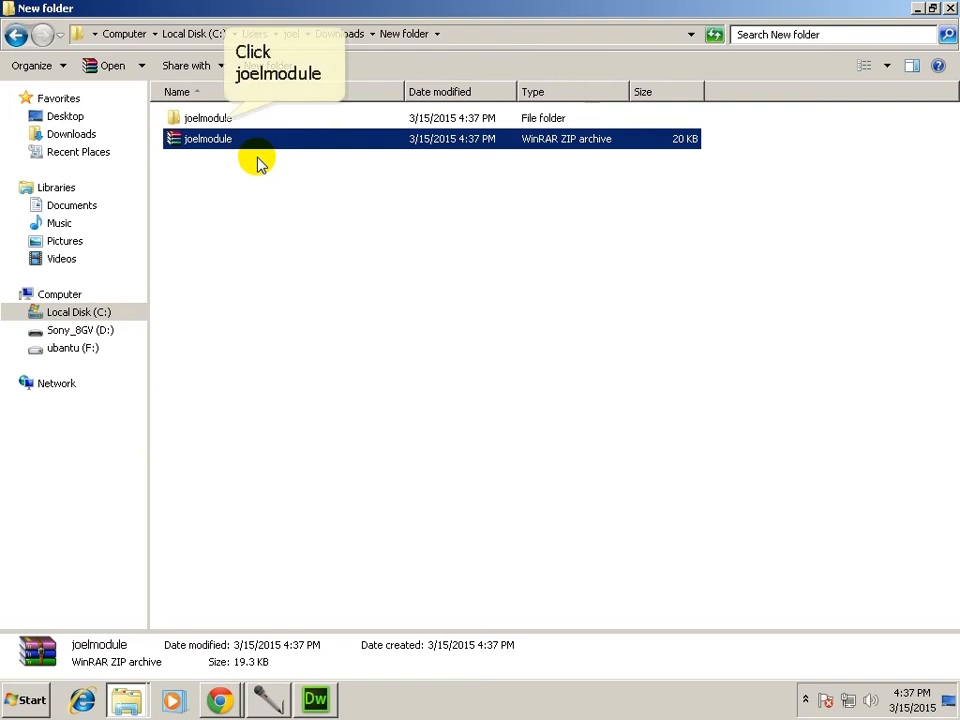
click(208, 118)
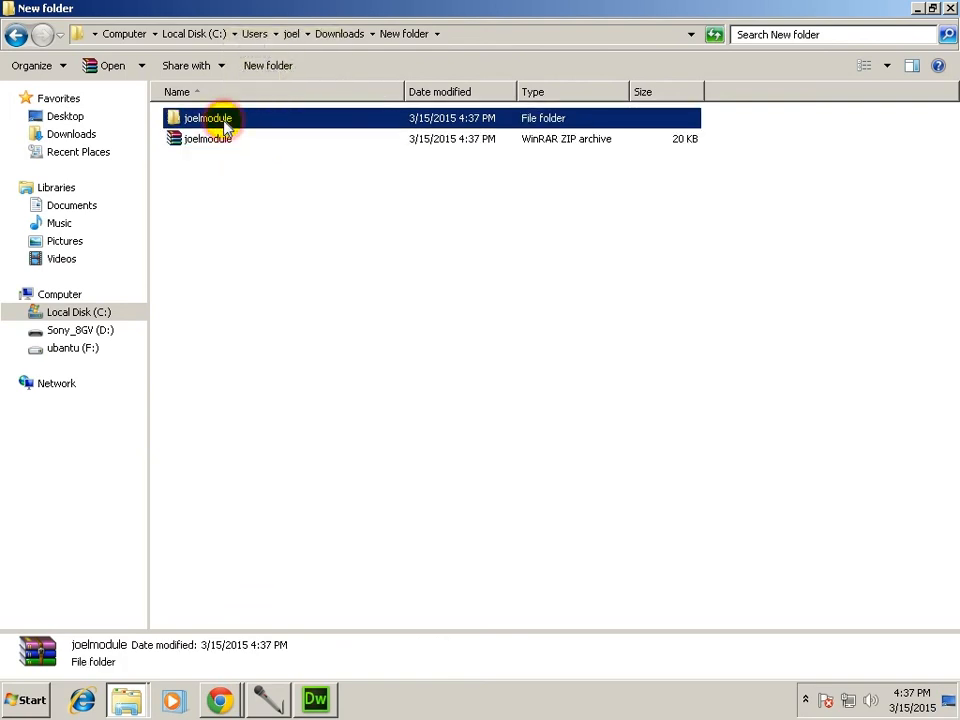
double_click(208, 118)
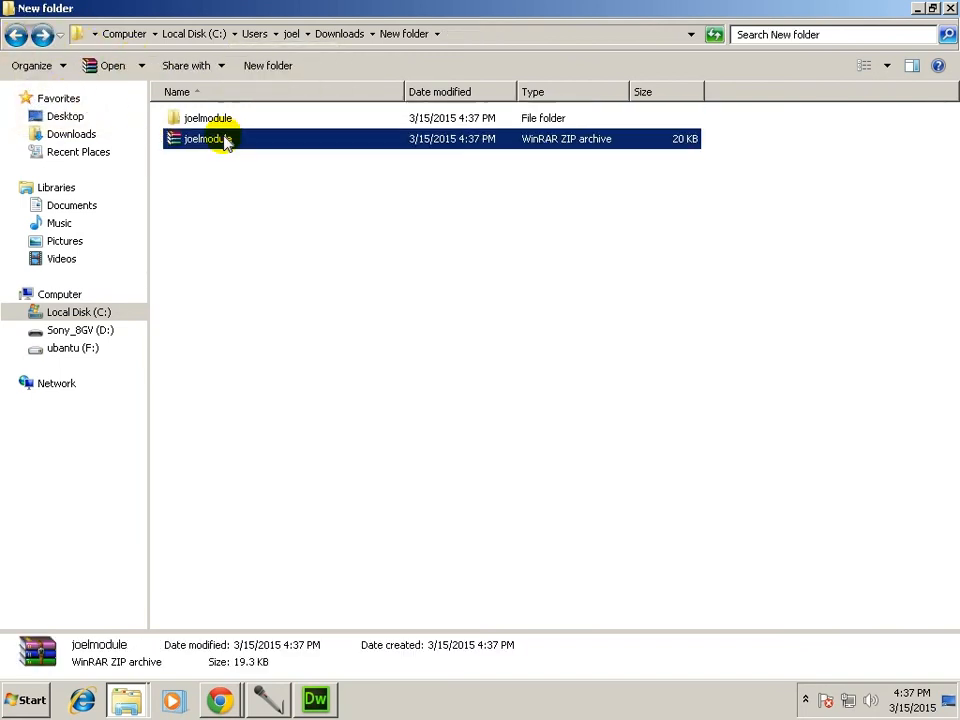
double_click(204, 116)
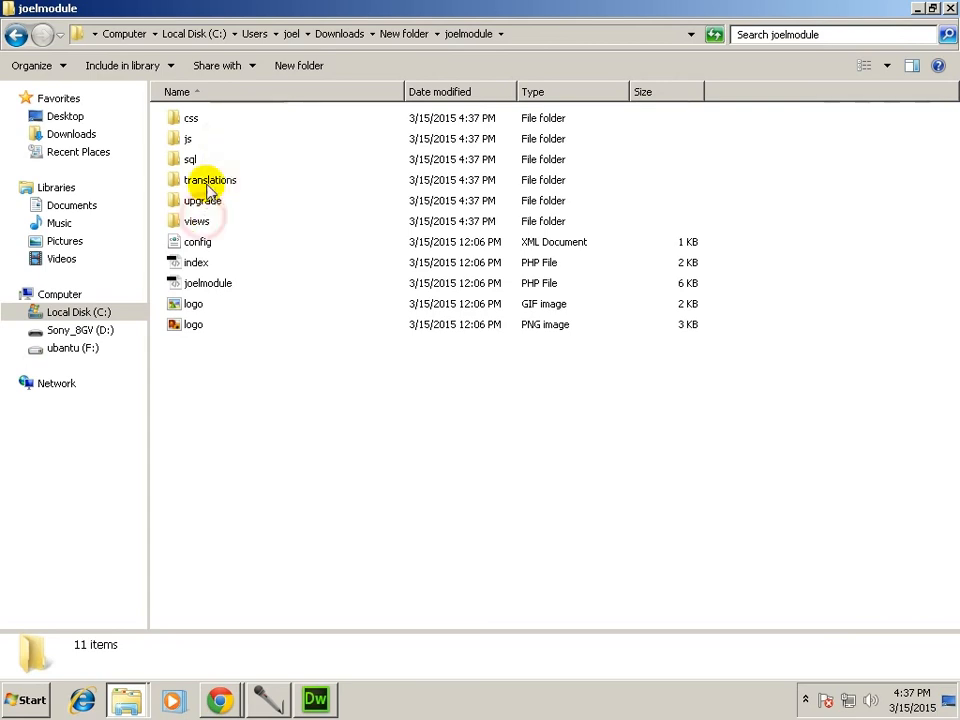
Look over the module's css, sql and translations folders, then return to the parent folder
click(190, 118)
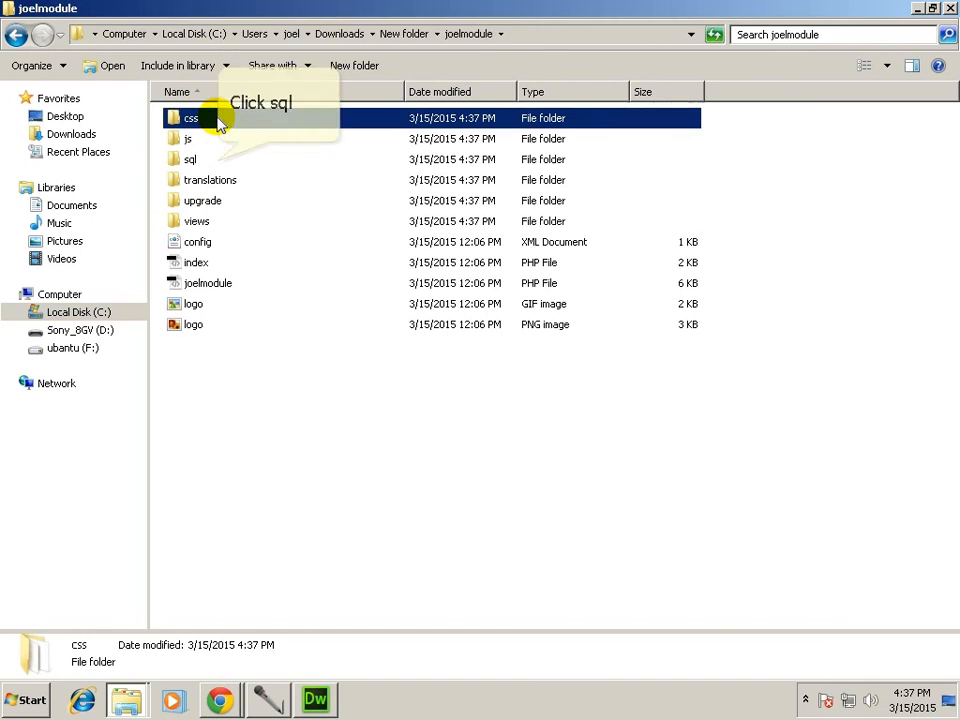
click(190, 160)
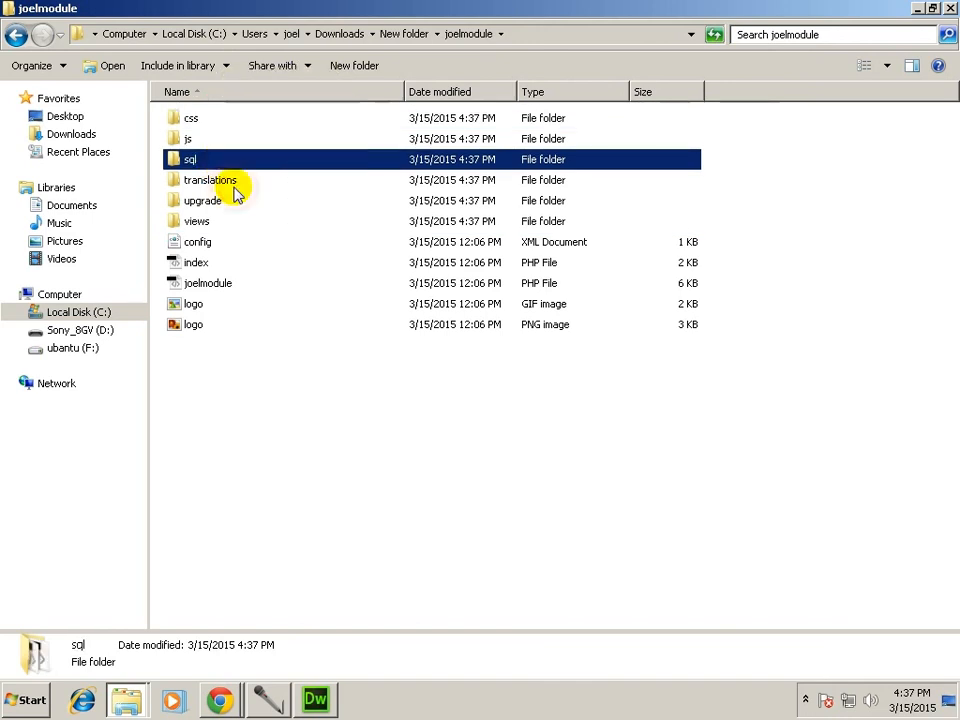
click(202, 200)
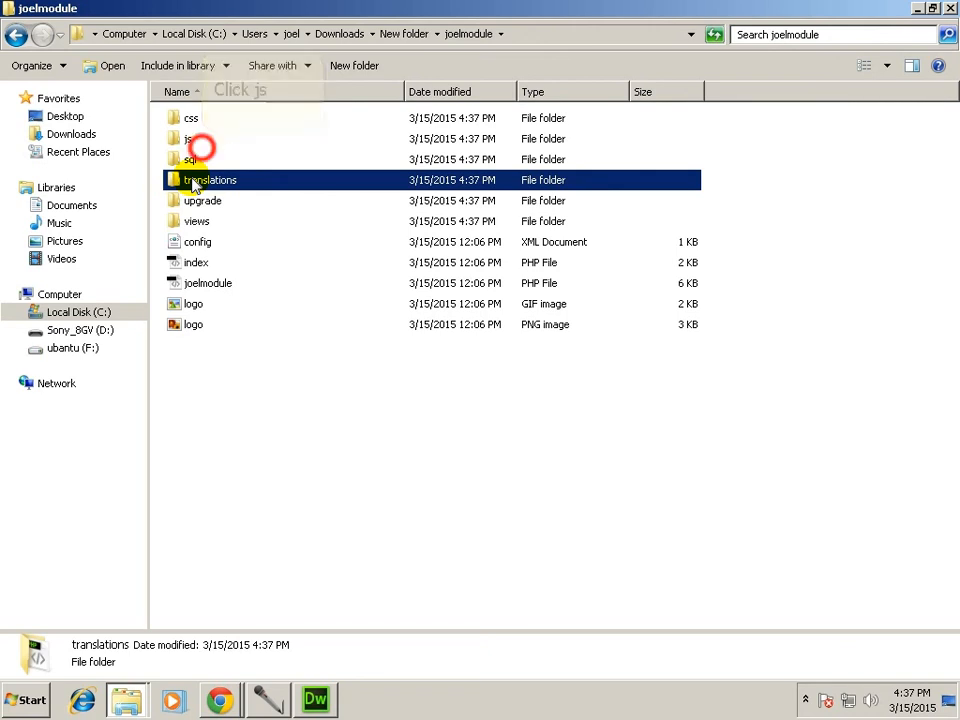
click(192, 116)
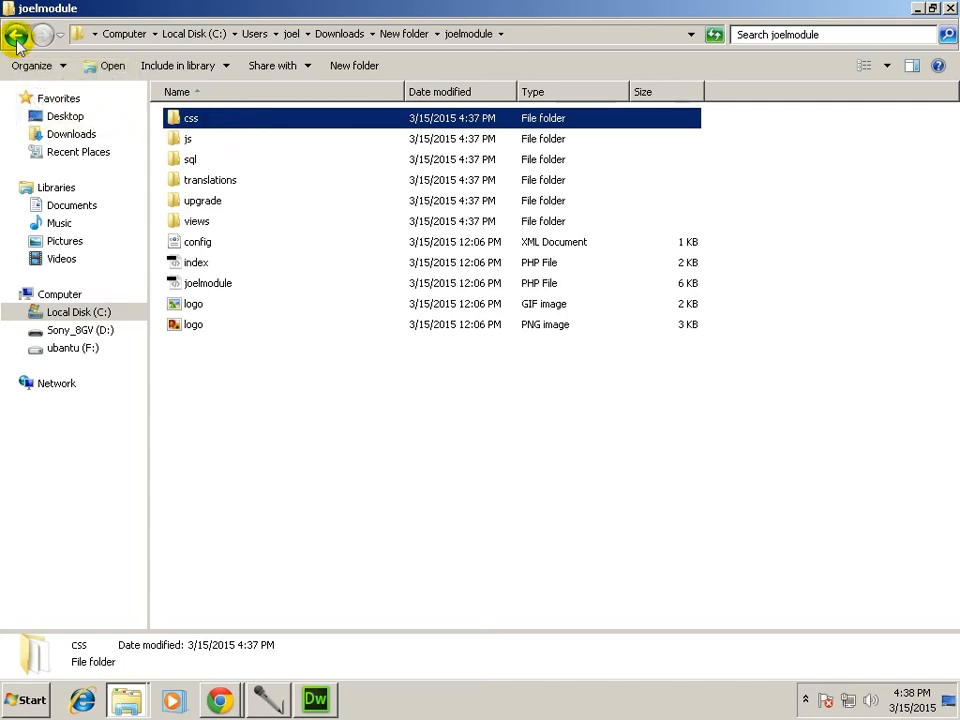
click(18, 36)
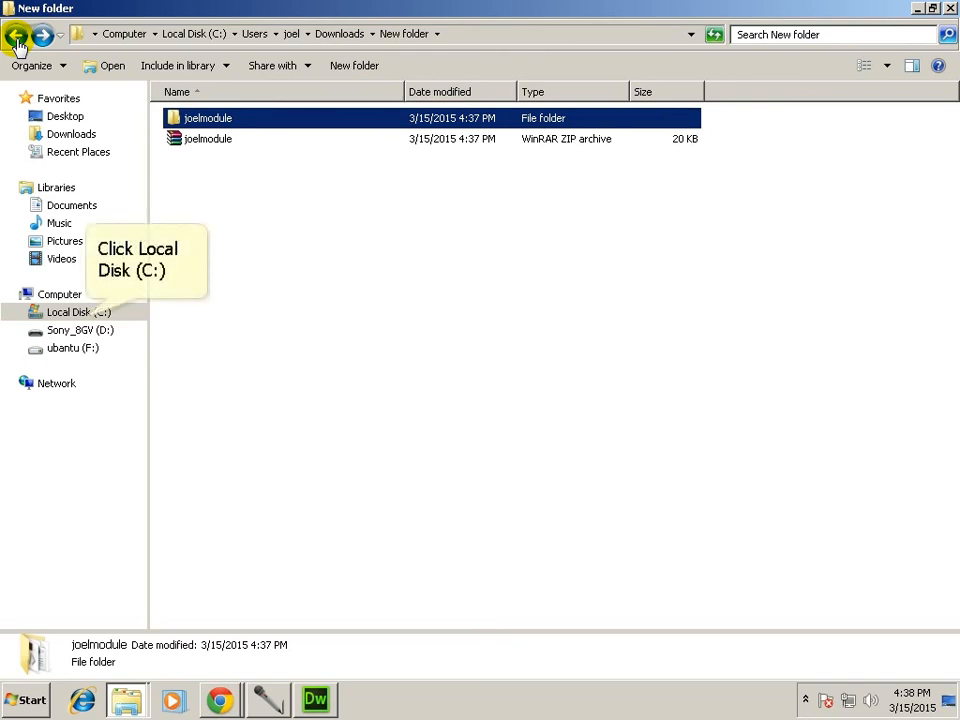
Navigate from Local Disk (C:) through xampp and htdocs into the prestashop folder
click(68, 312)
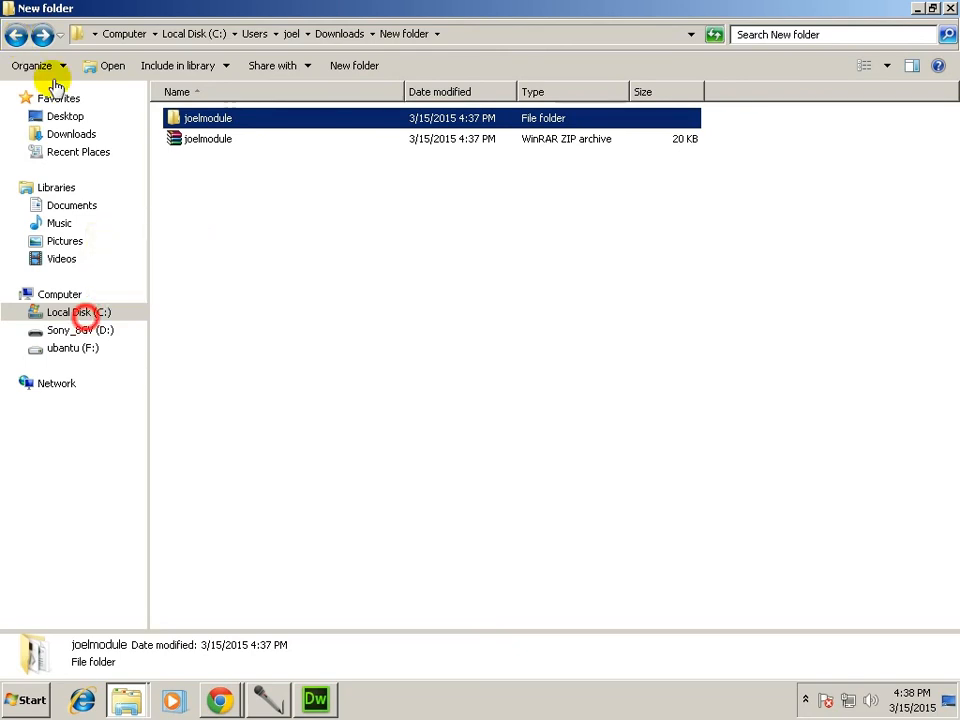
click(78, 312)
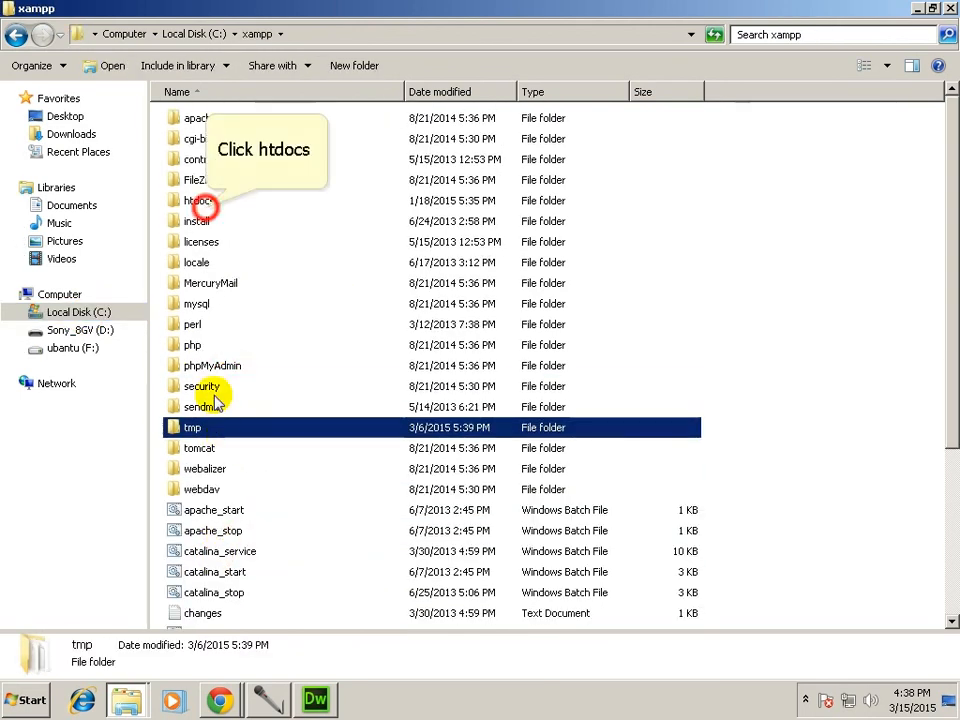
double_click(196, 200)
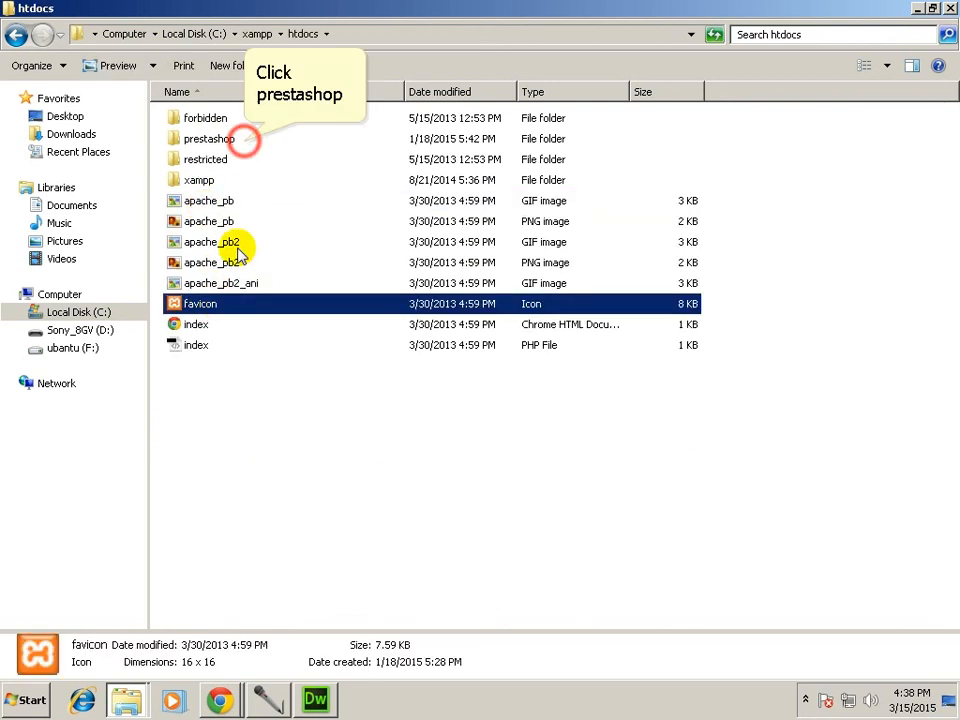
double_click(208, 138)
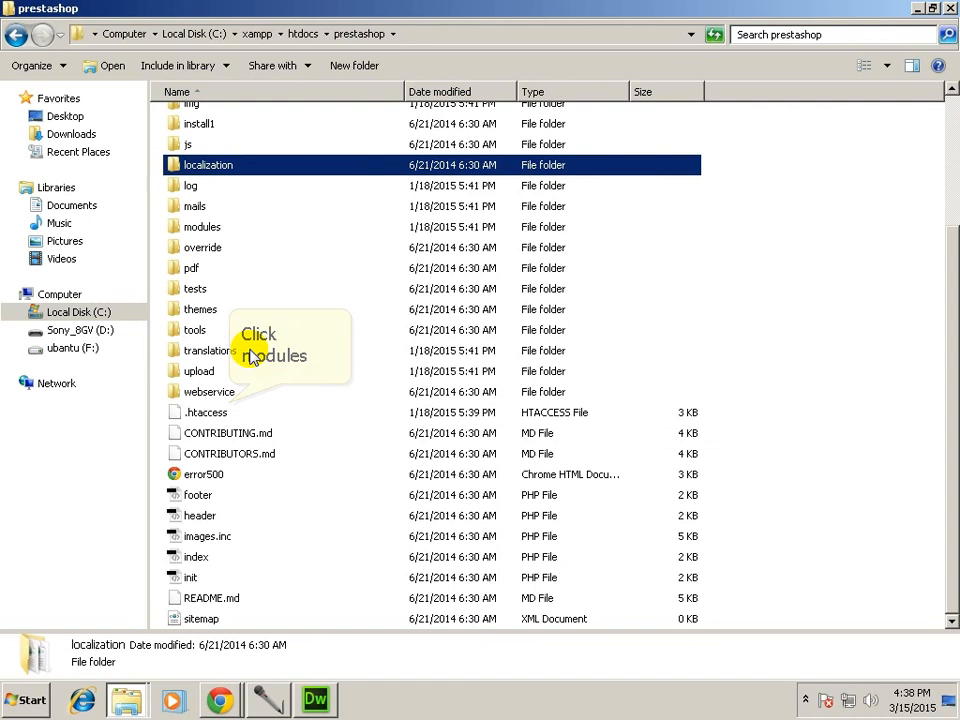
Enter the config folder and select the defines.inc PHP file
click(208, 406)
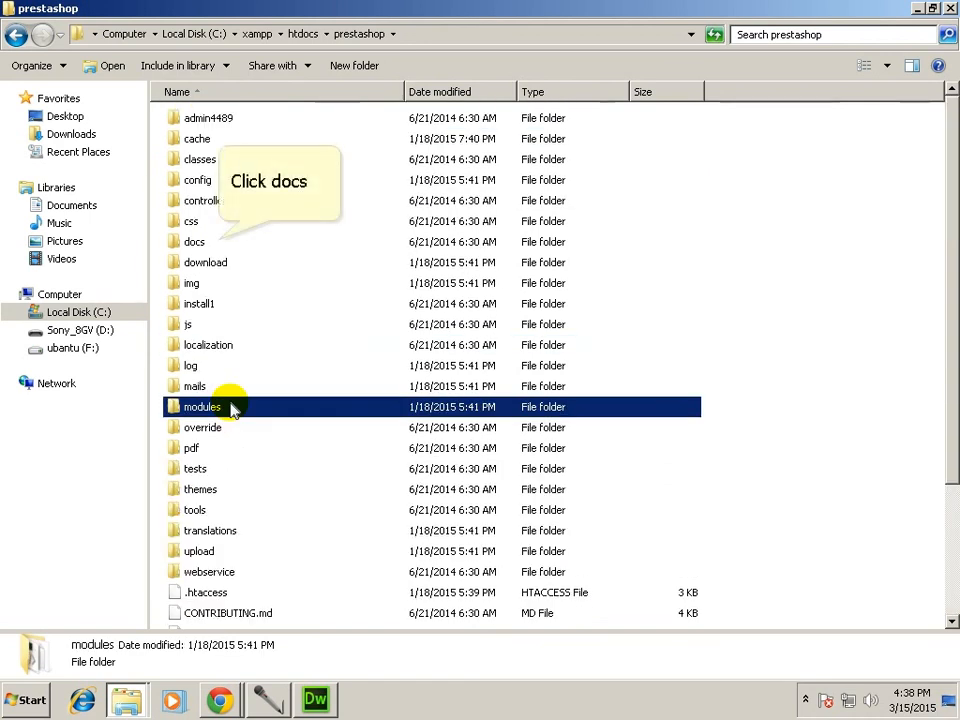
click(194, 240)
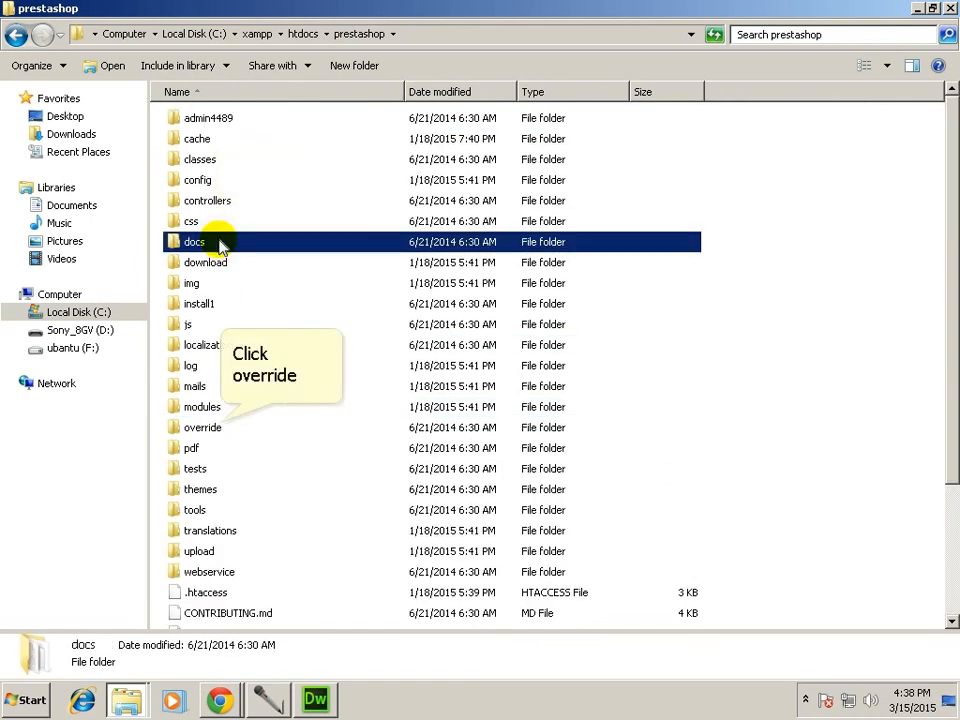
click(204, 428)
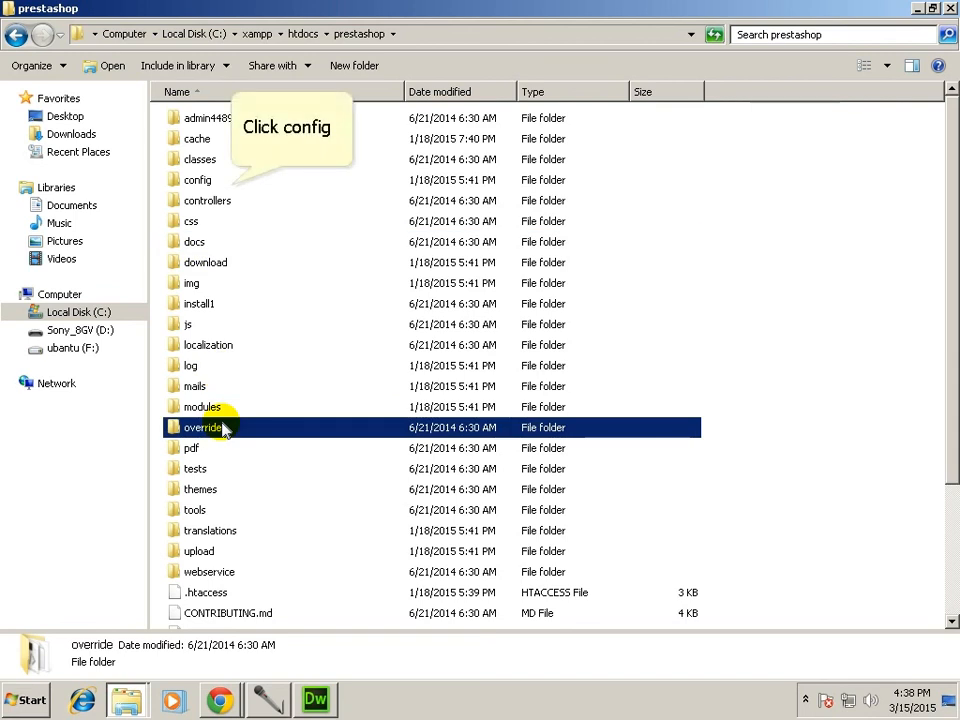
double_click(196, 180)
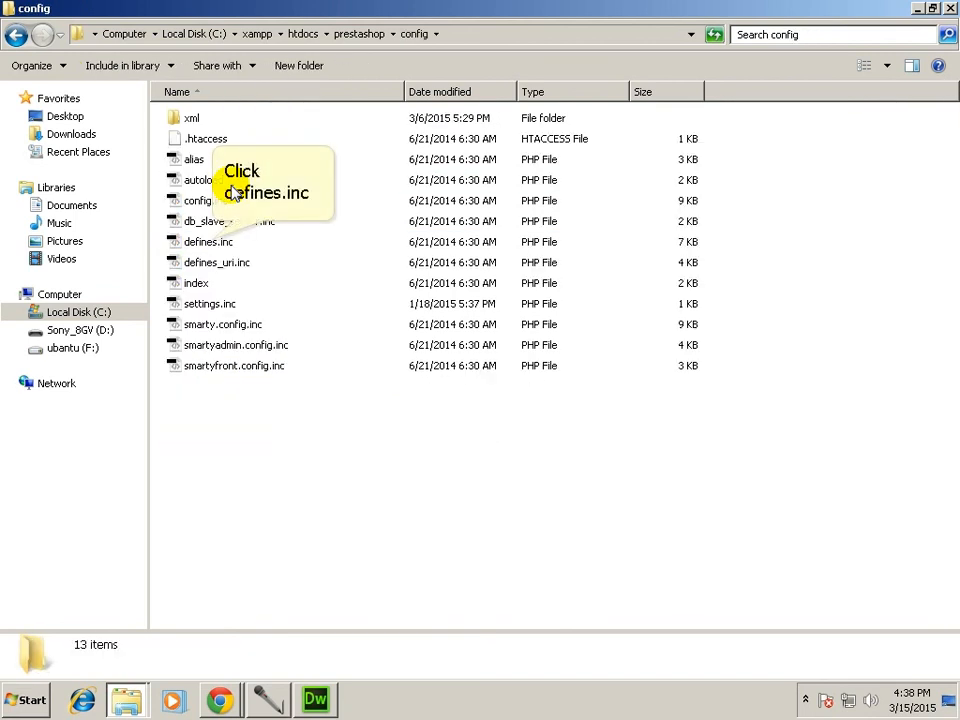
click(204, 240)
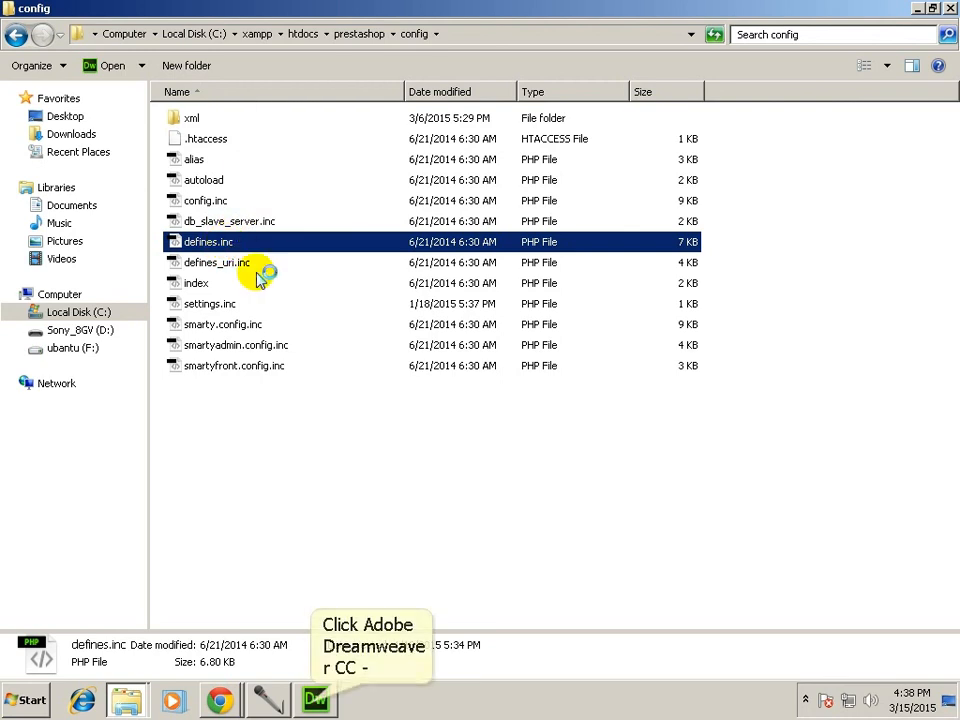
View defines.inc.php source in Dreamweaver, scrolled to the _PS_MODE_DEV_ debug define
click(312, 692)
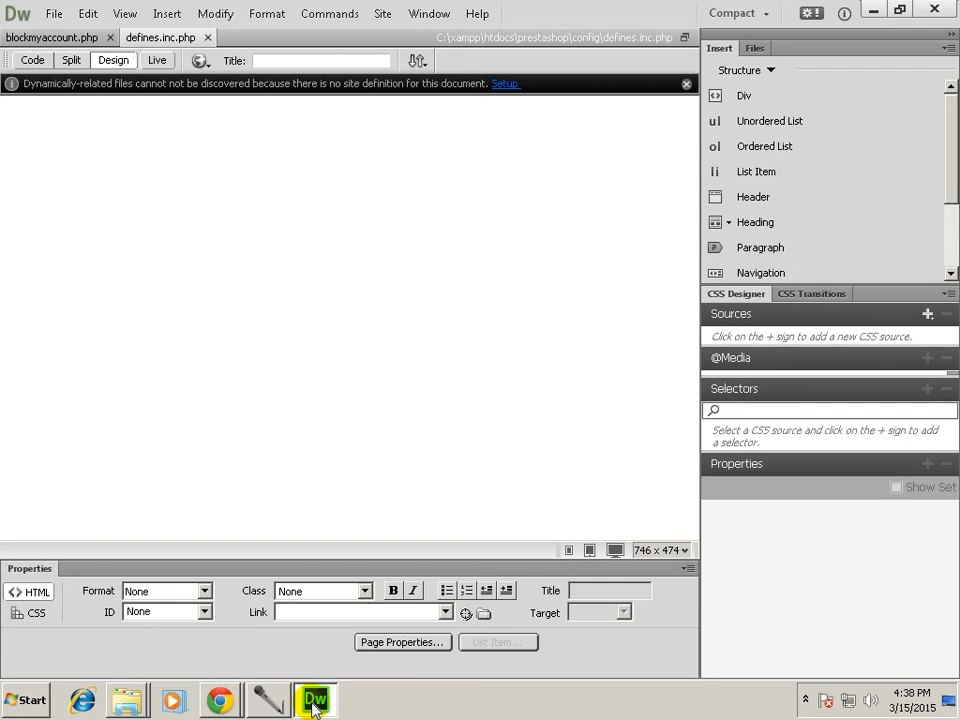
mouse_move(32, 60)
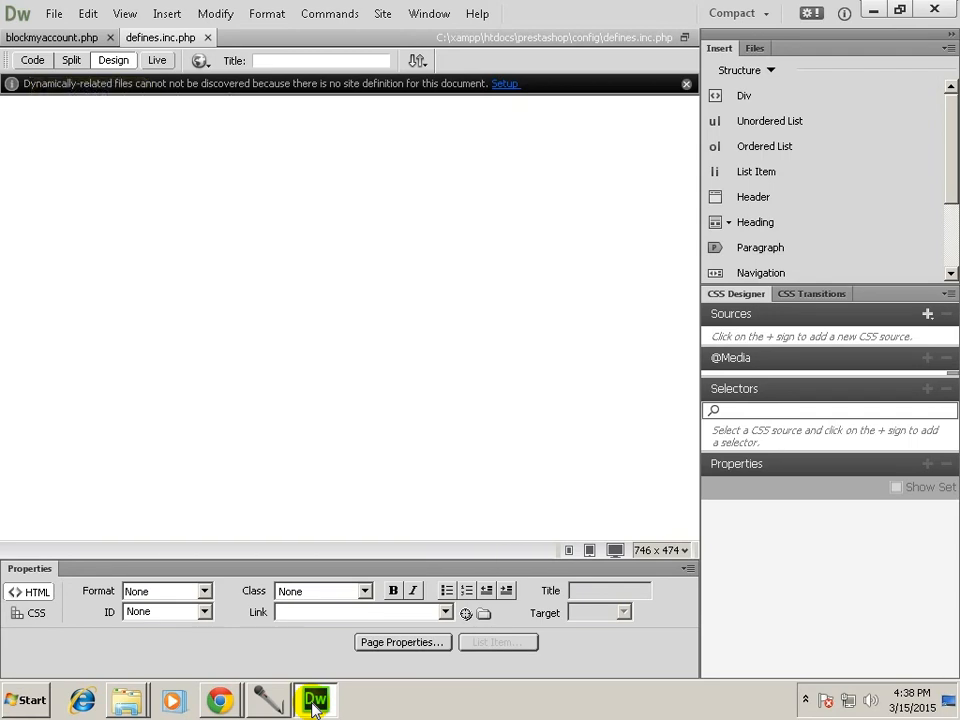
click(32, 60)
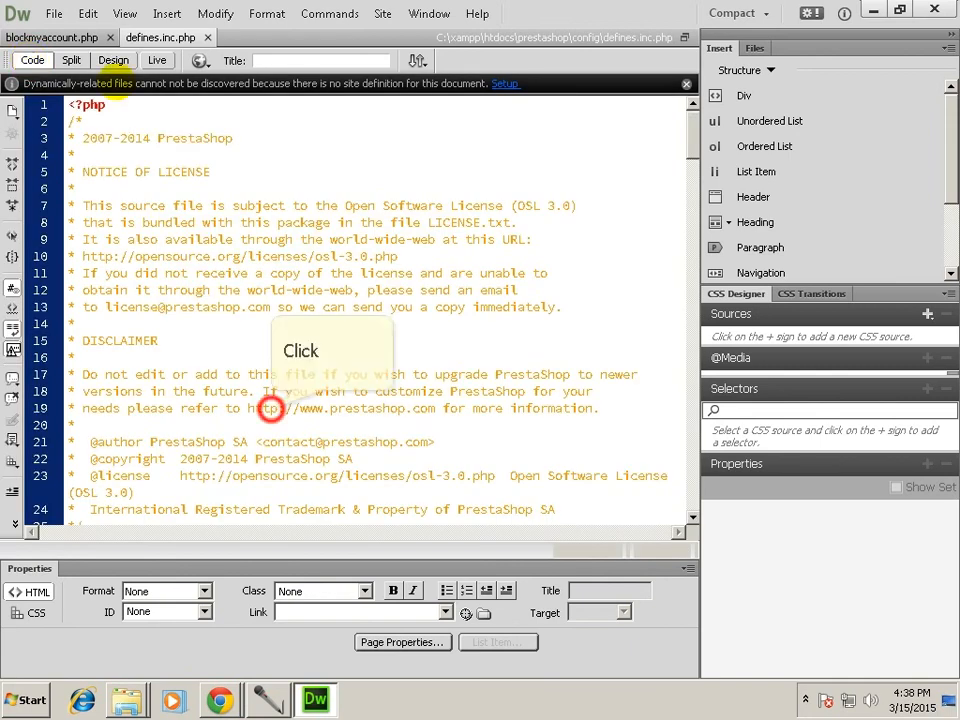
scroll(down, 3)
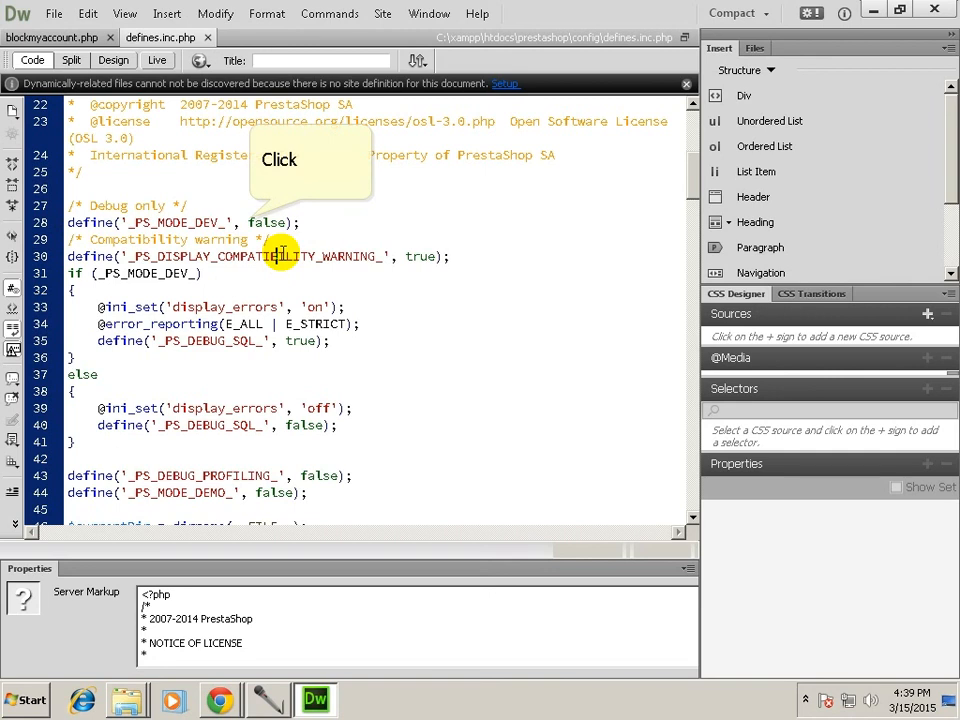
double_click(266, 222)
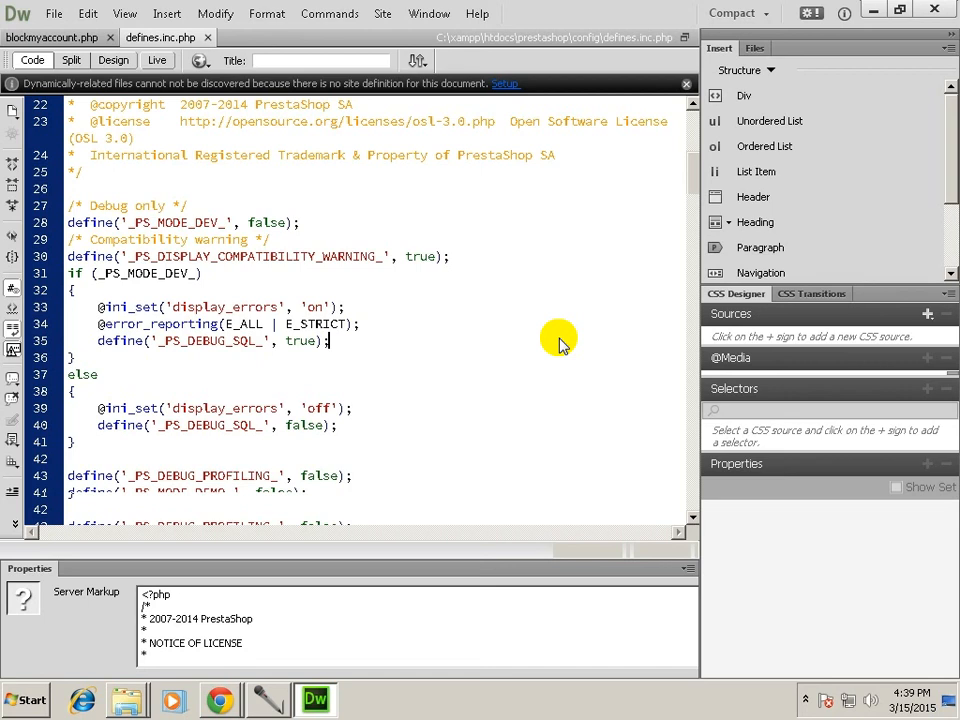
mouse_move(212, 700)
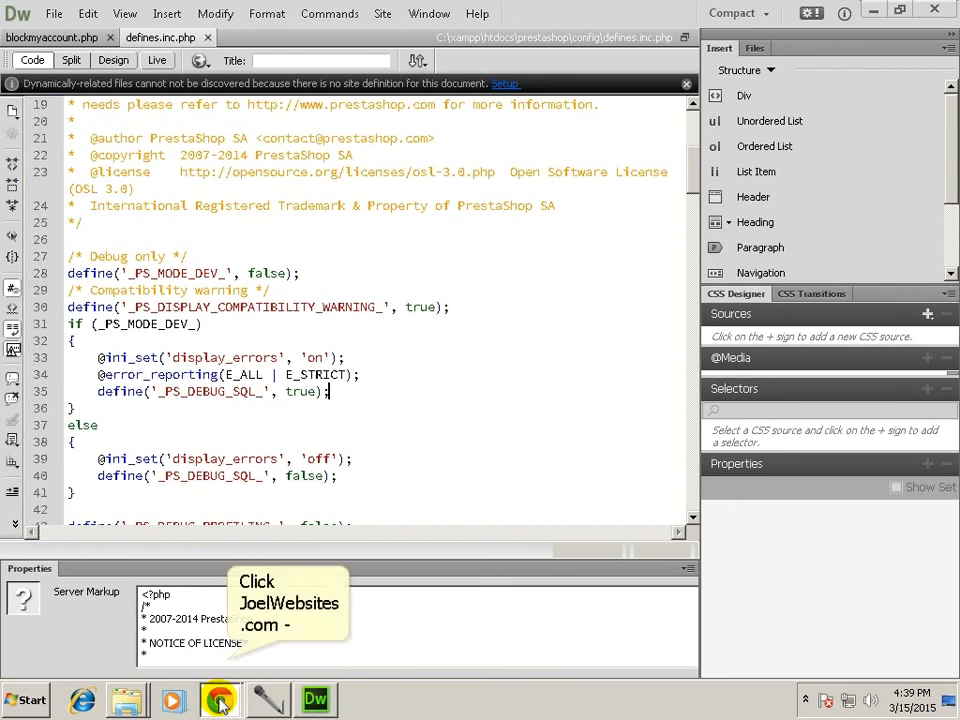
Return to the JoelWebsites home page in Chrome and scroll through its articles
click(212, 700)
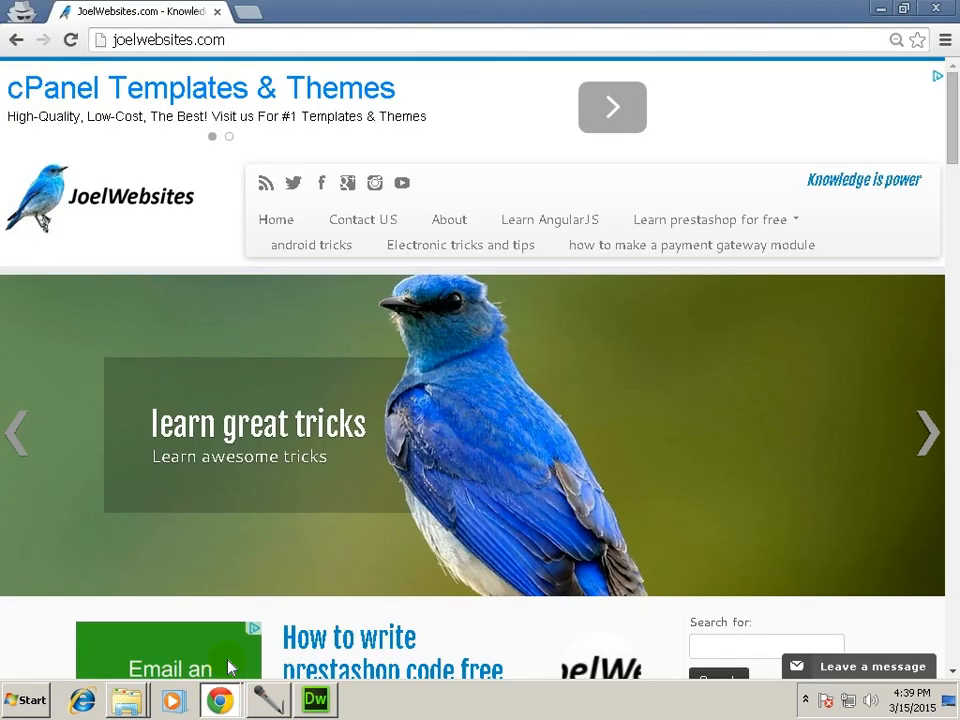
scroll(down, 3)
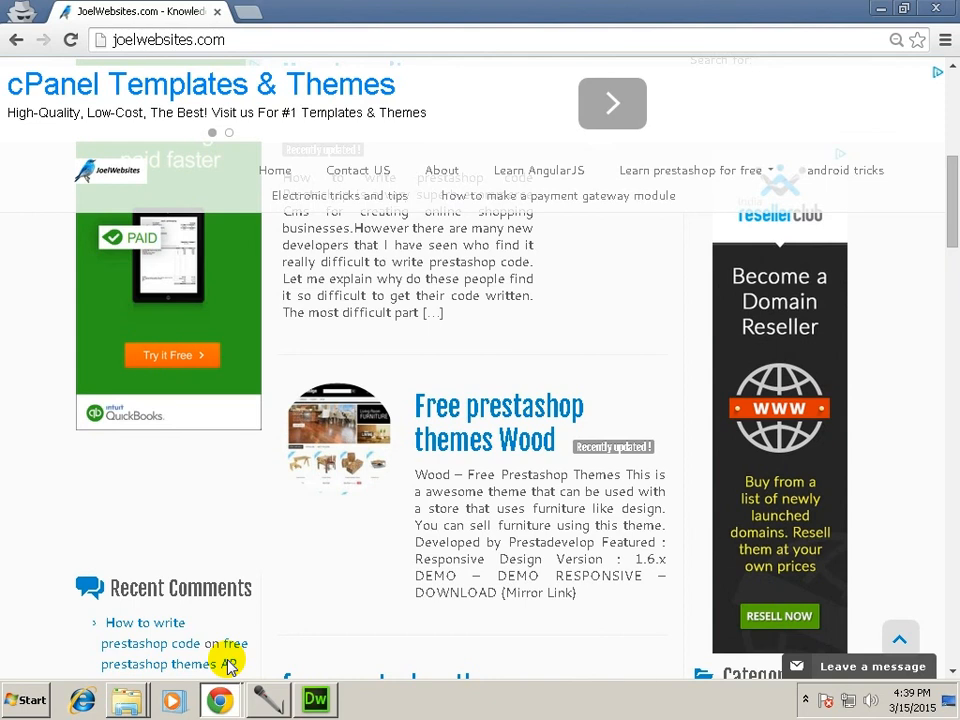
scroll(up, 3)
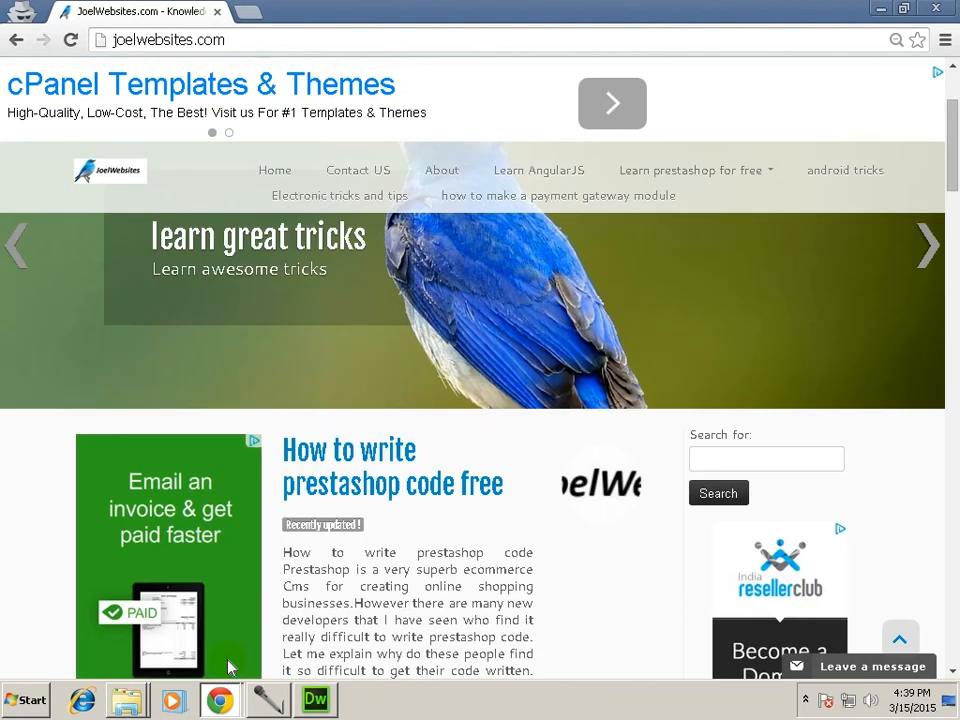
scroll(down, 3)
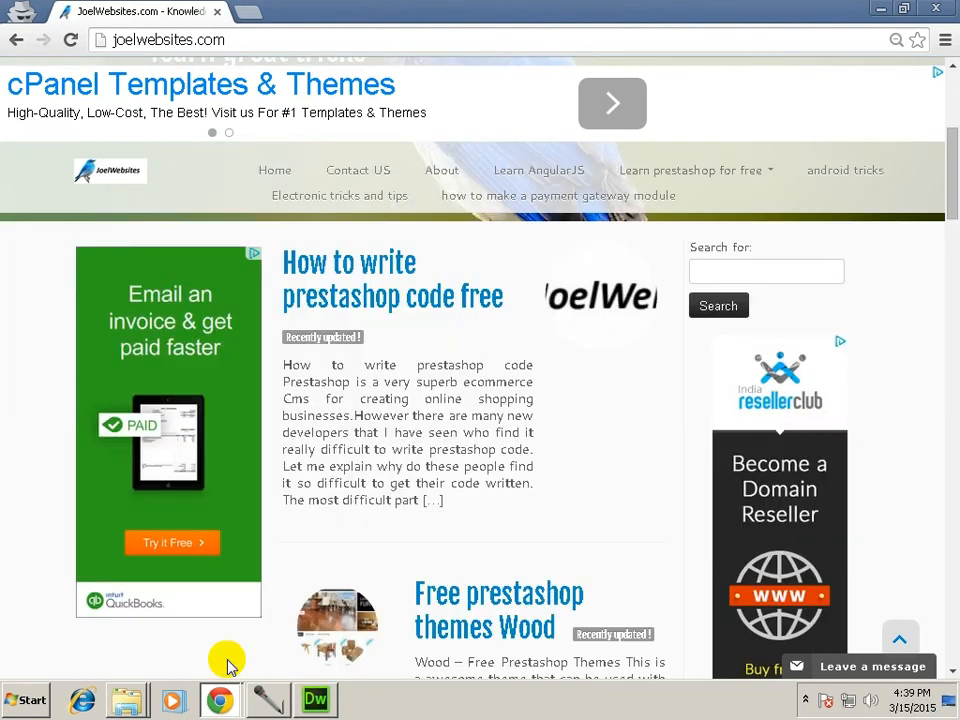
scroll(down, 3)
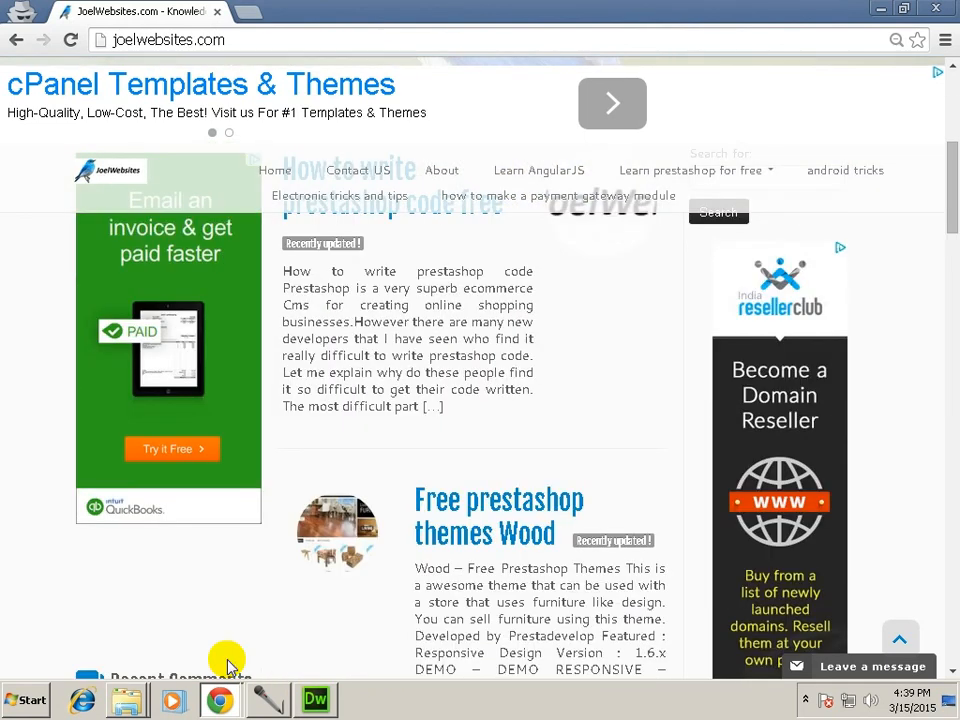
scroll(up, 3)
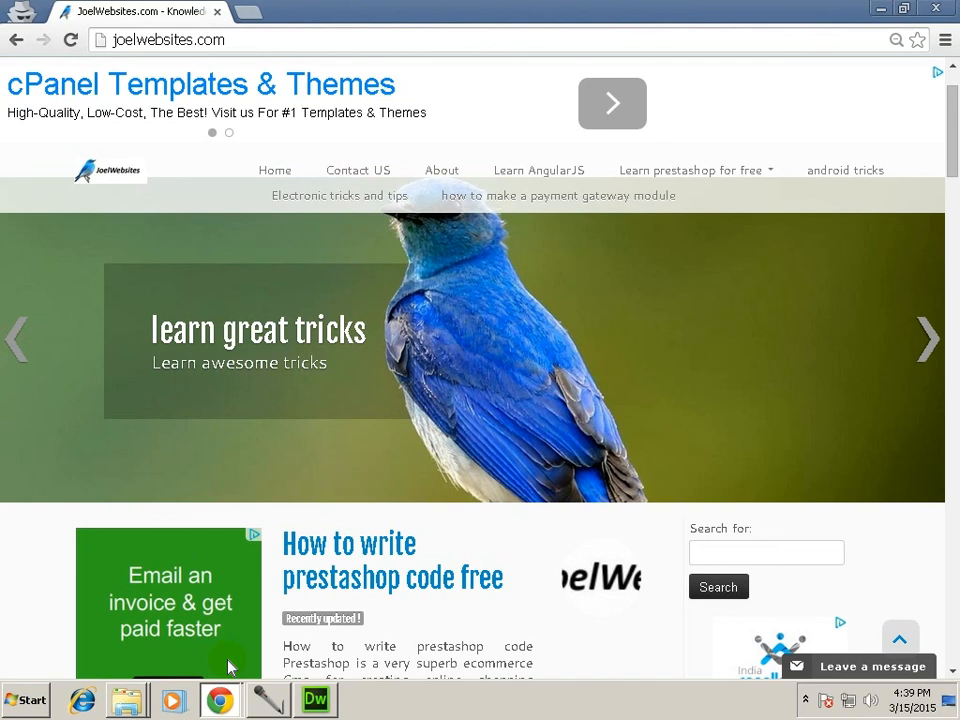